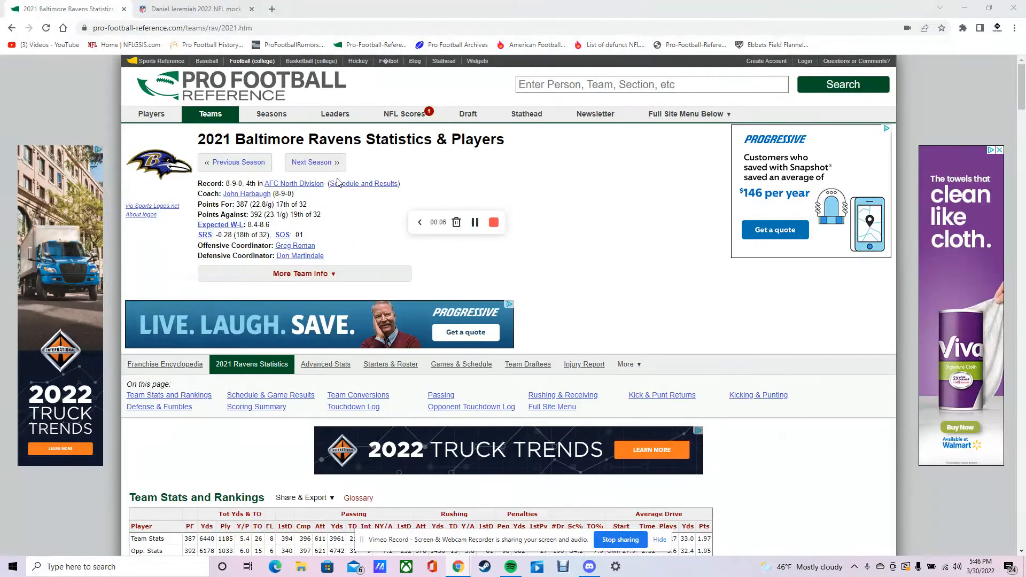
mouse_move(648, 259)
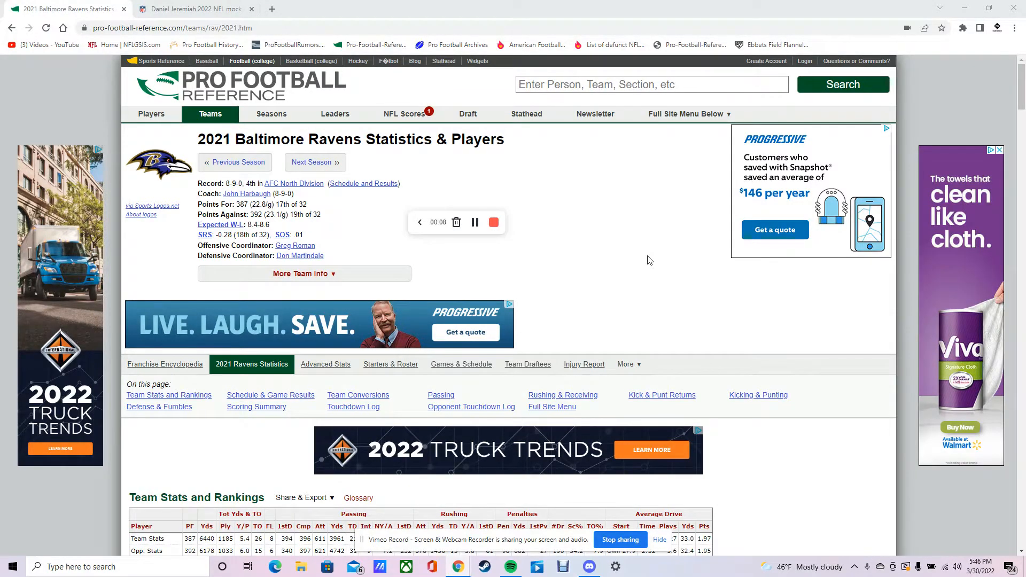
mouse_move(701, 286)
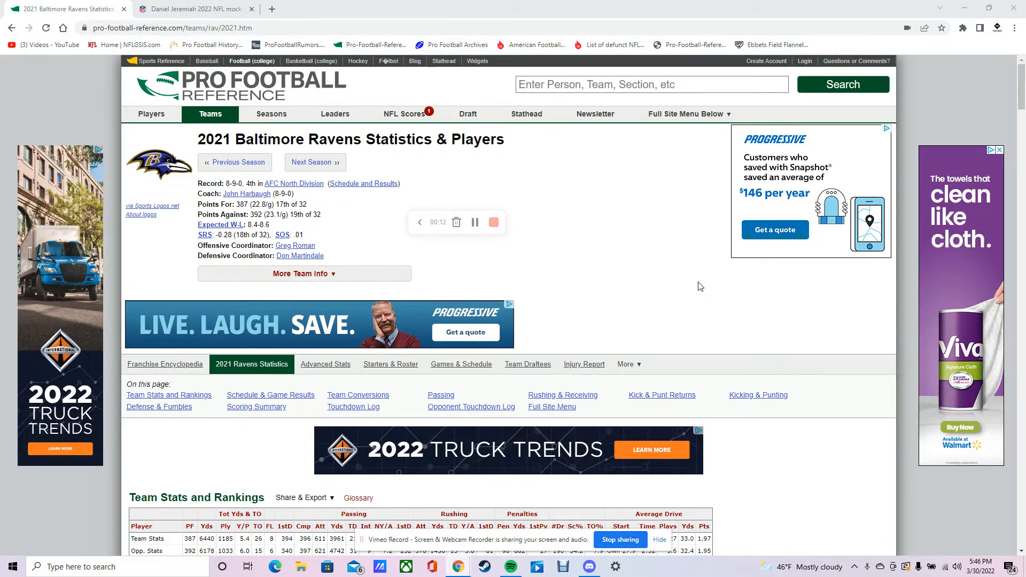
Step: Scroll the 2021 Ravens page down to the Schedule & Game Results table
scroll(down, 3)
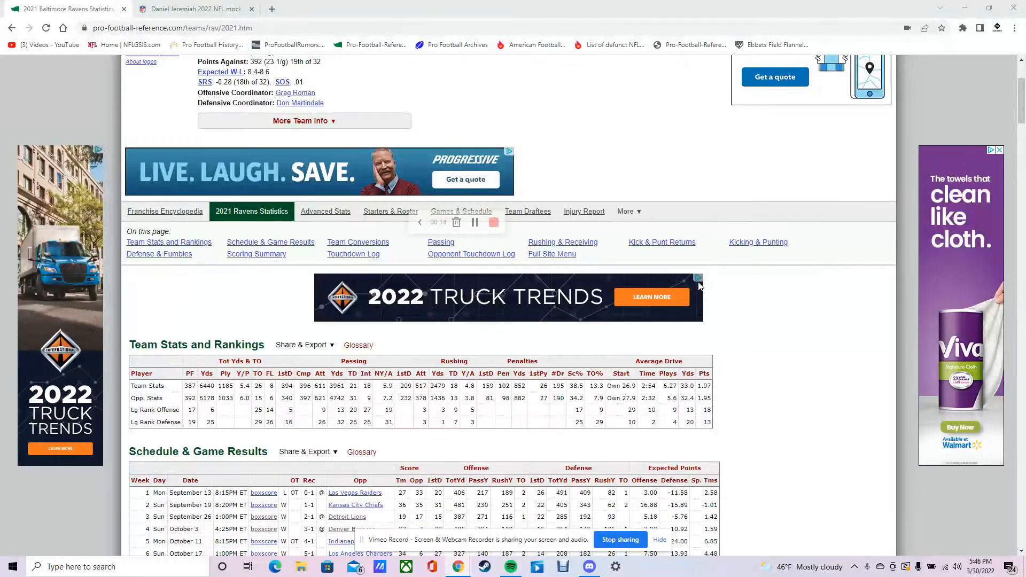
scroll(down, 3)
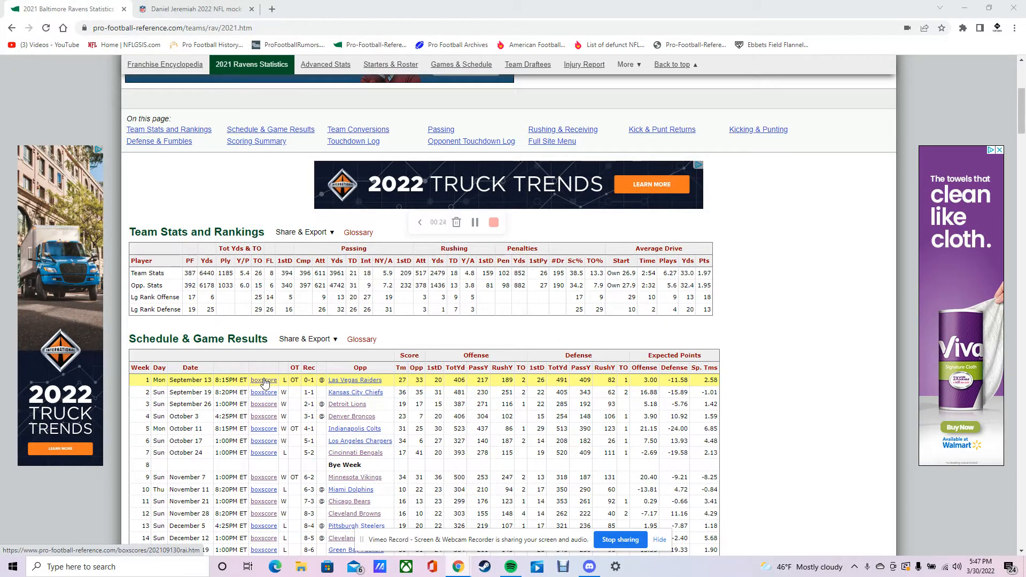
Step: Review the Week 1 Ravens-Raiders 33-27 overtime loss box score through scoring, team stats and player tables
click(264, 380)
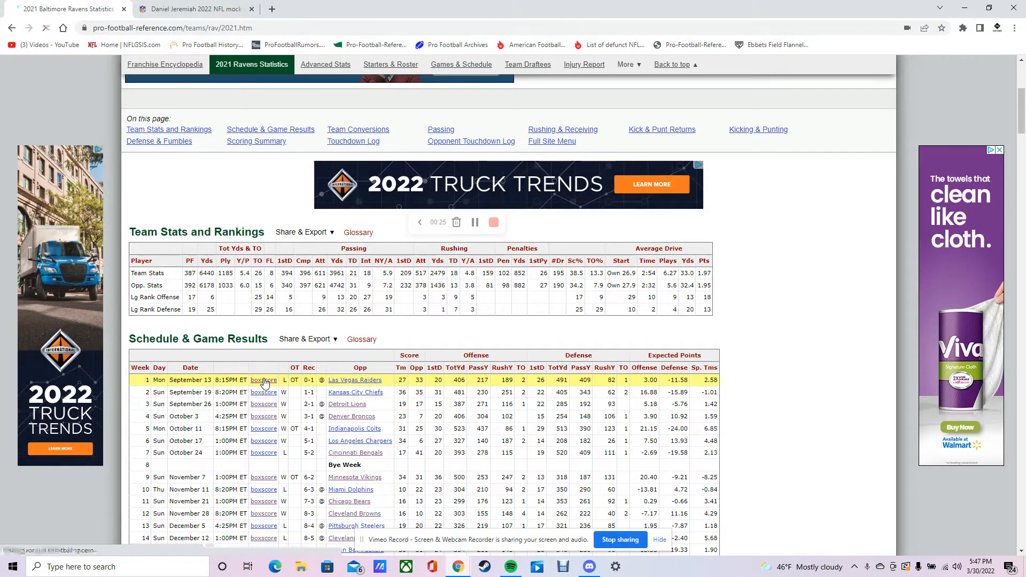
click(263, 380)
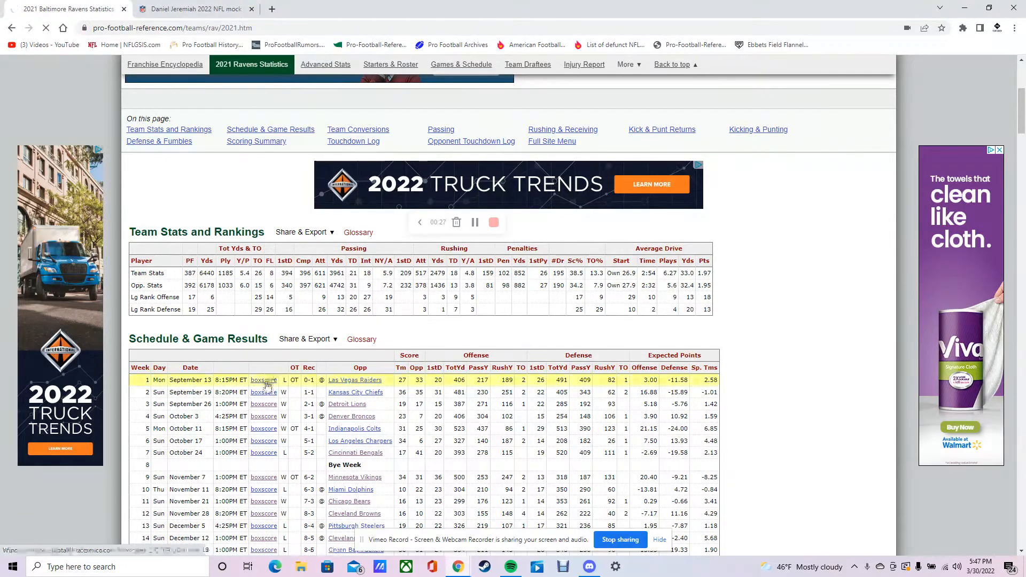
click(264, 380)
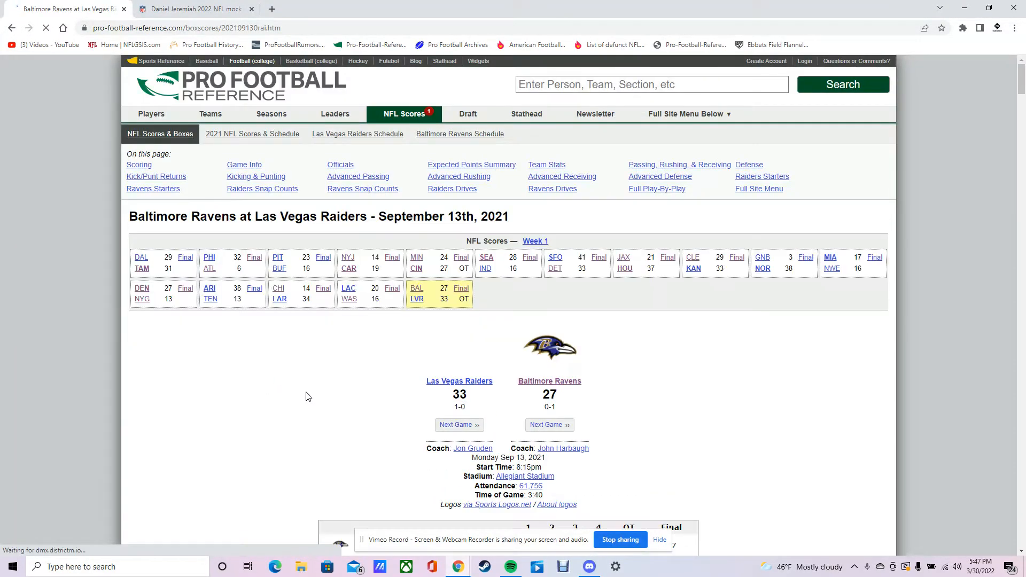
scroll(down, 3)
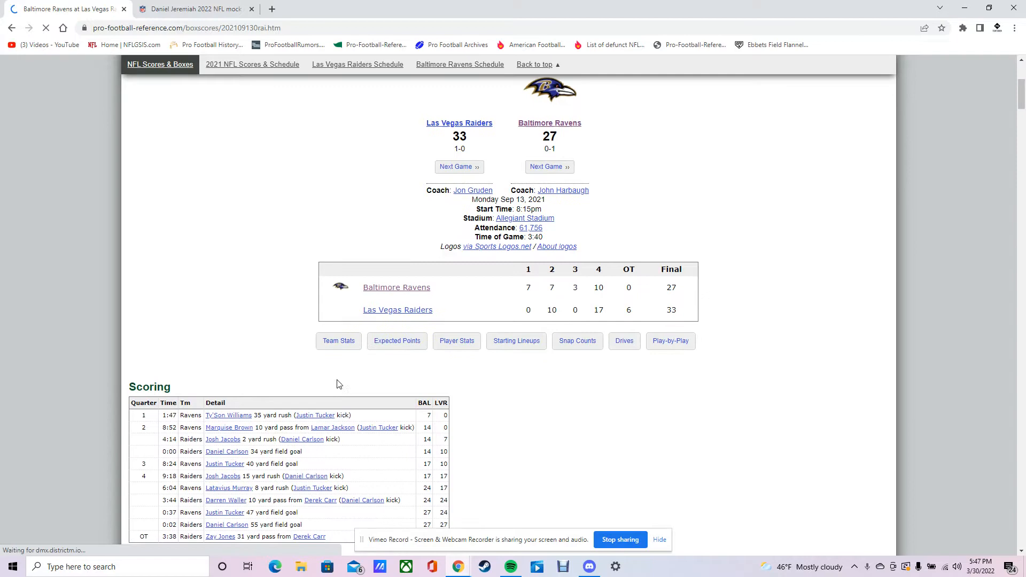
scroll(down, 3)
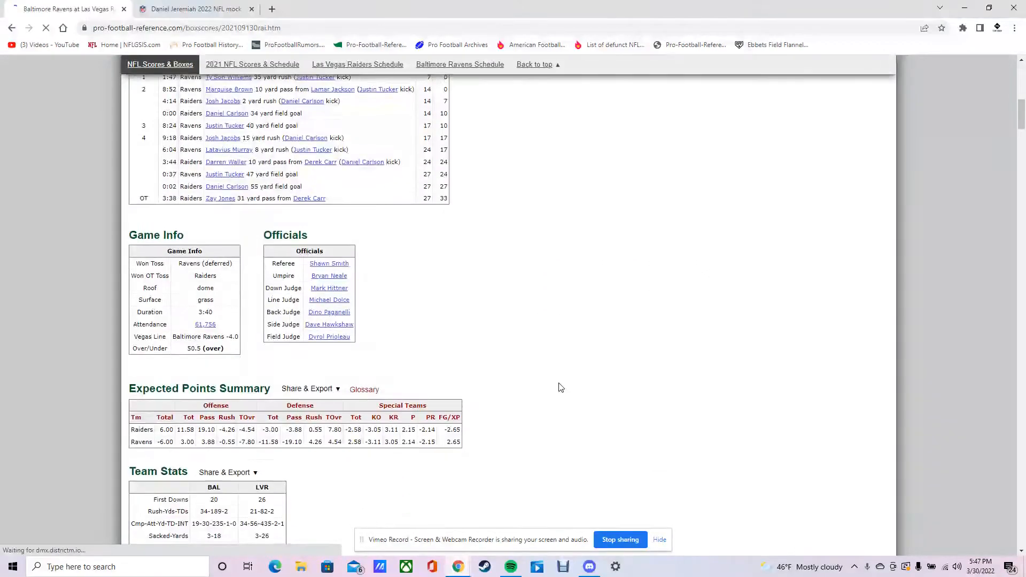
scroll(down, 3)
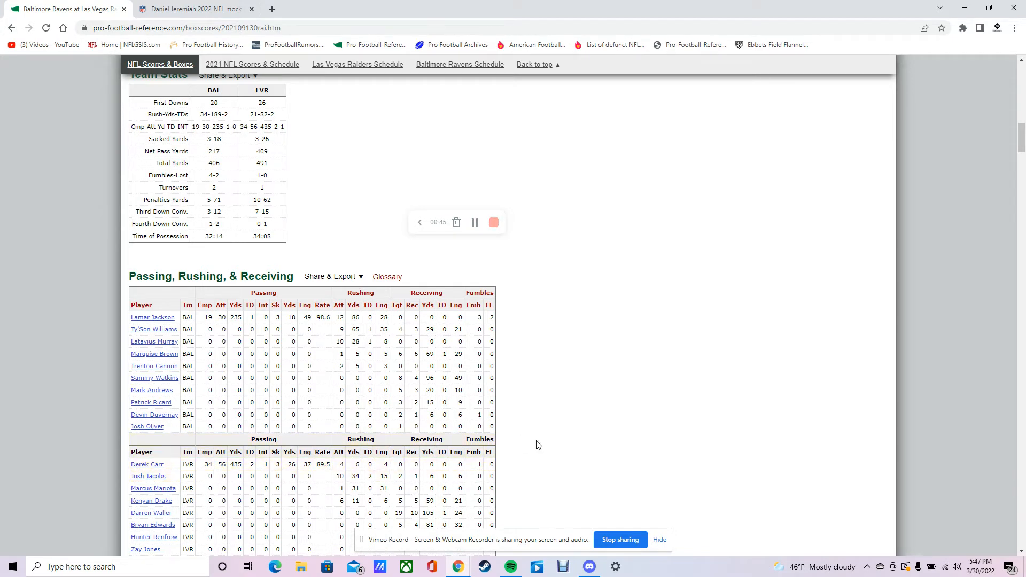
scroll(down, 3)
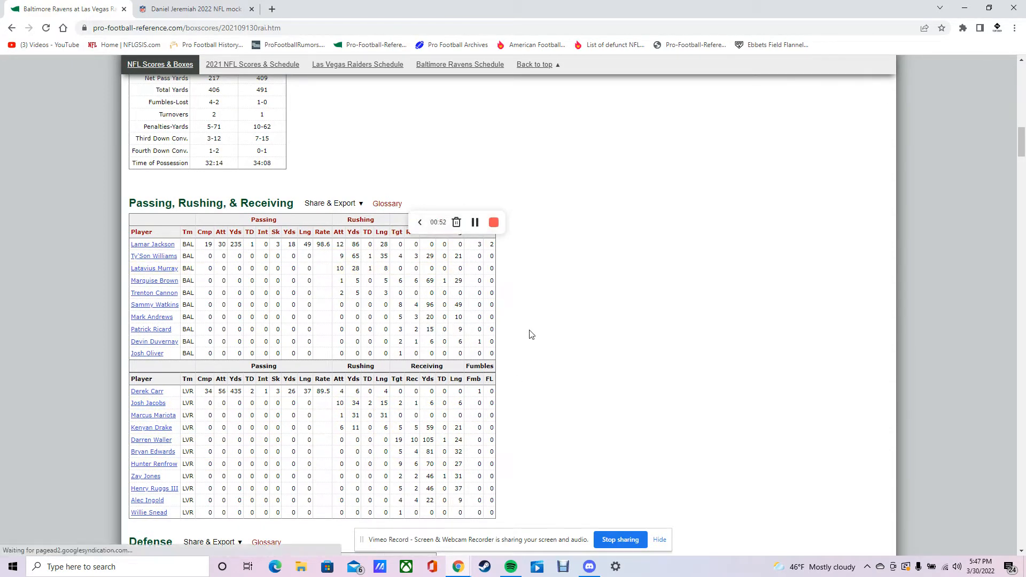
scroll(down, 3)
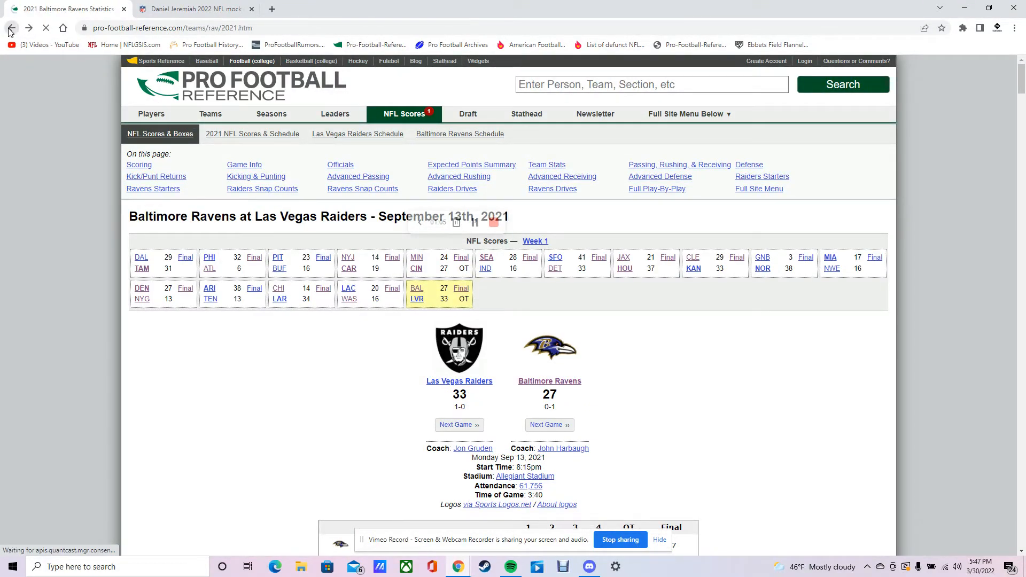
Step: Return to the Ravens 2021 schedule and select the Week 2 Chiefs box score link
click(10, 28)
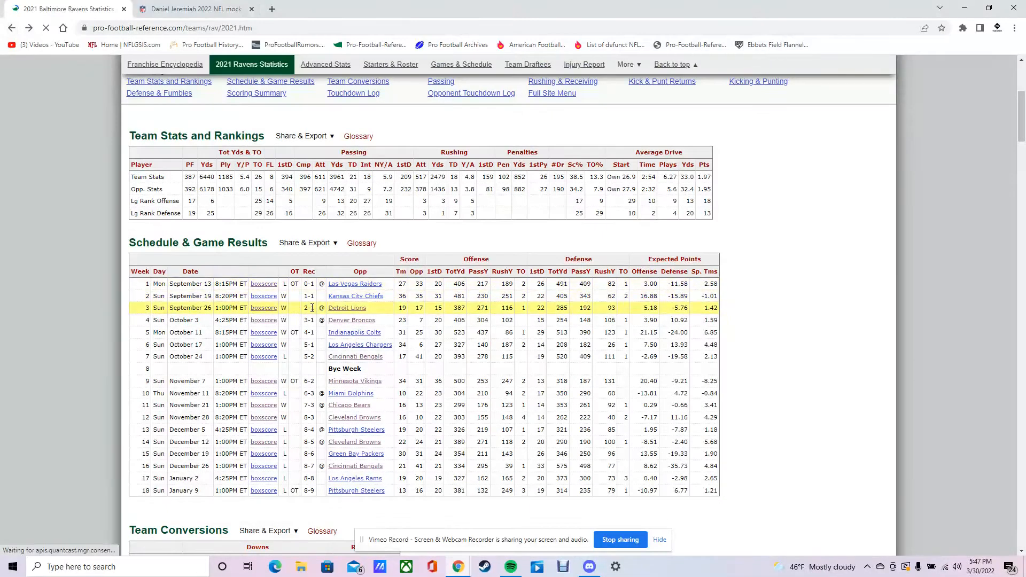
mouse_move(263, 296)
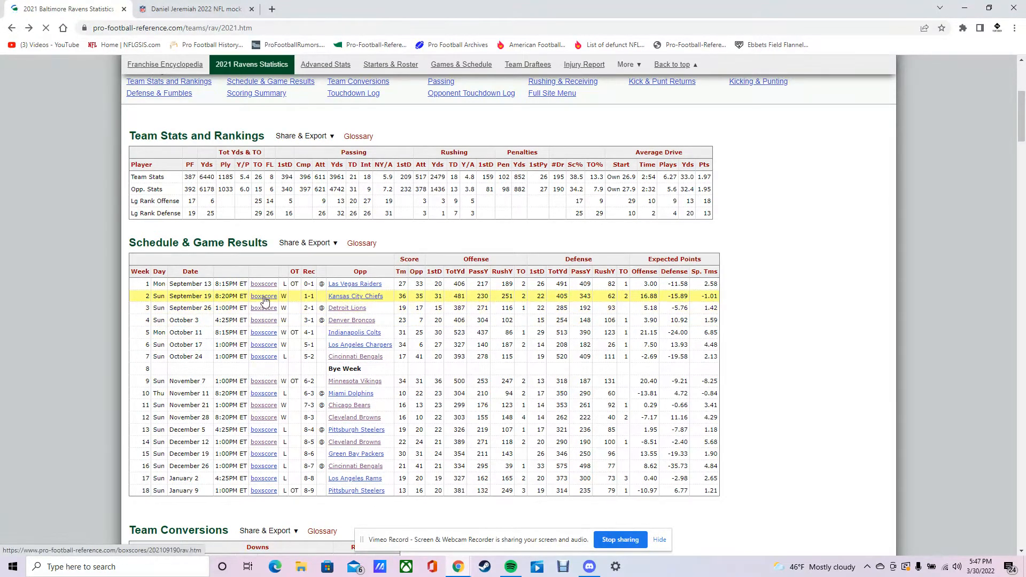
click(264, 296)
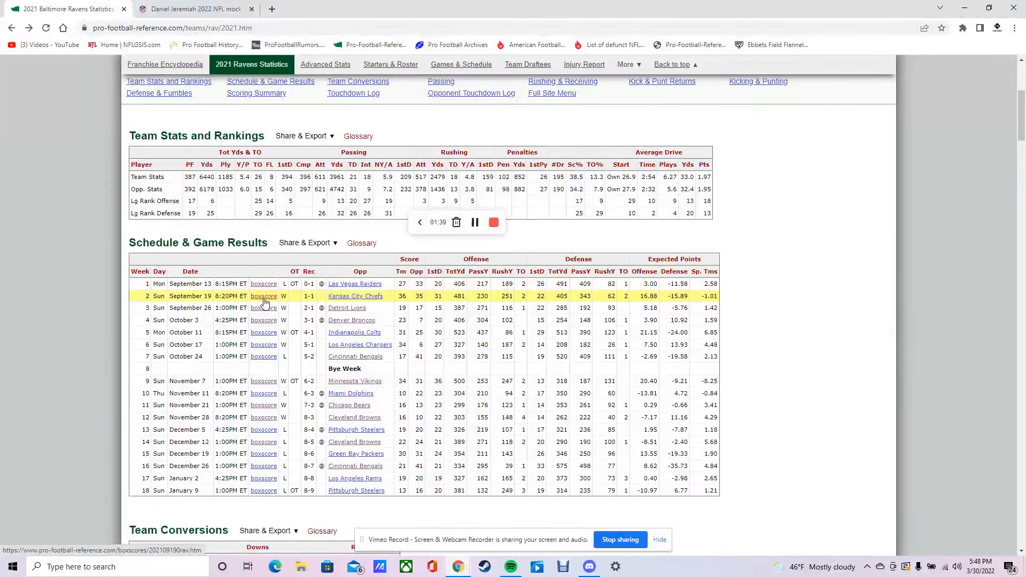
click(264, 296)
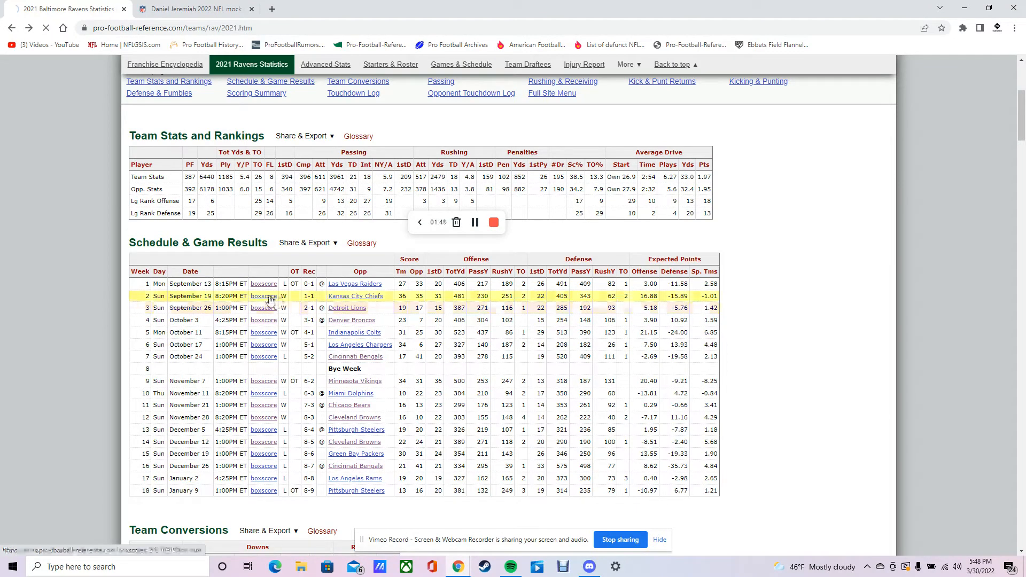
mouse_move(309, 307)
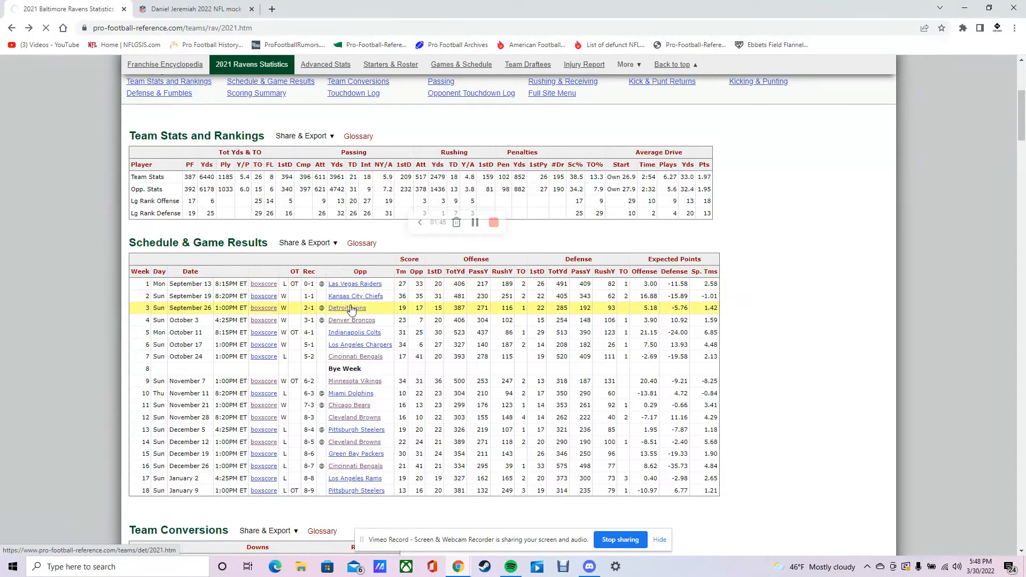
click(263, 296)
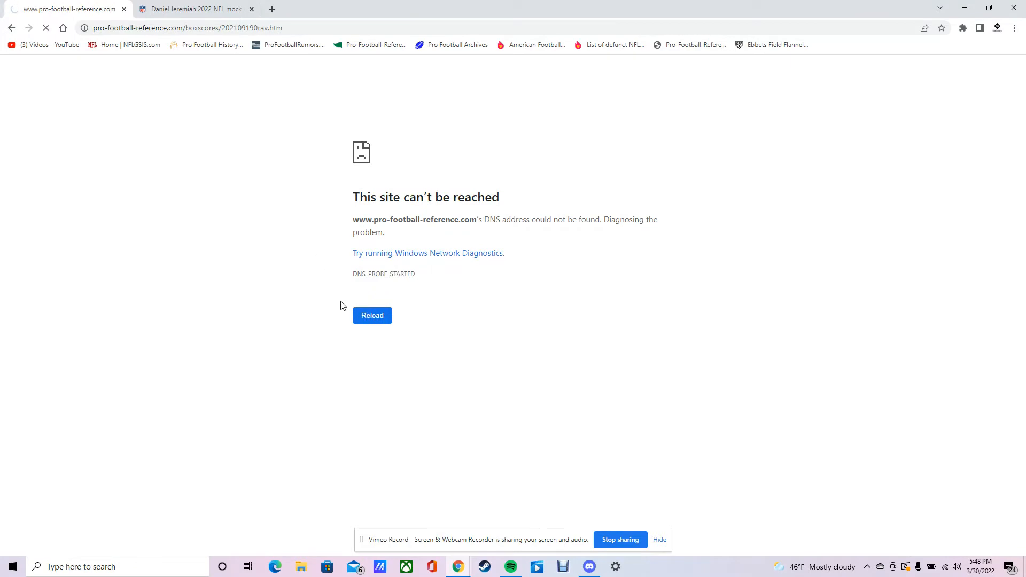
mouse_move(298, 299)
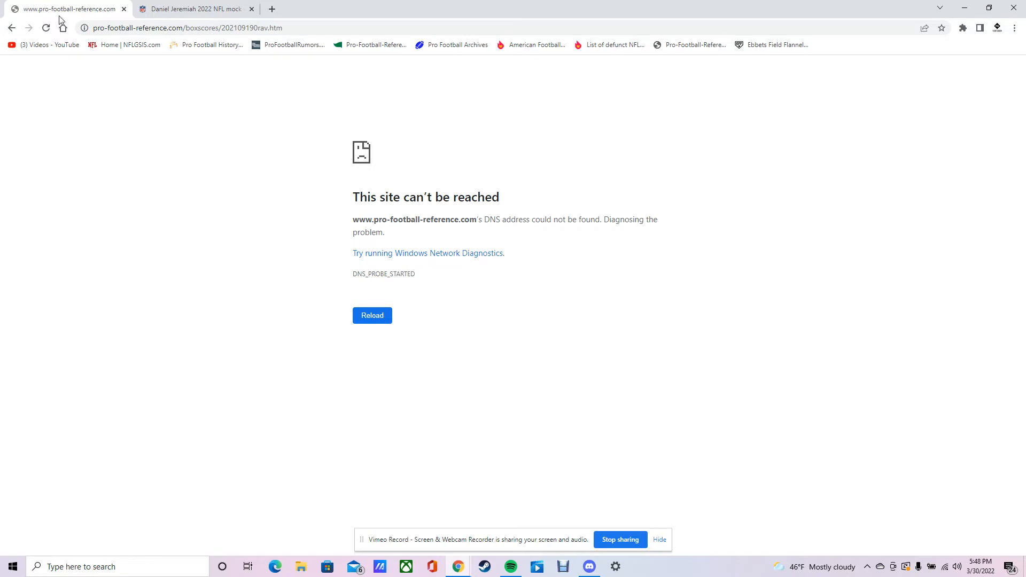
click(372, 314)
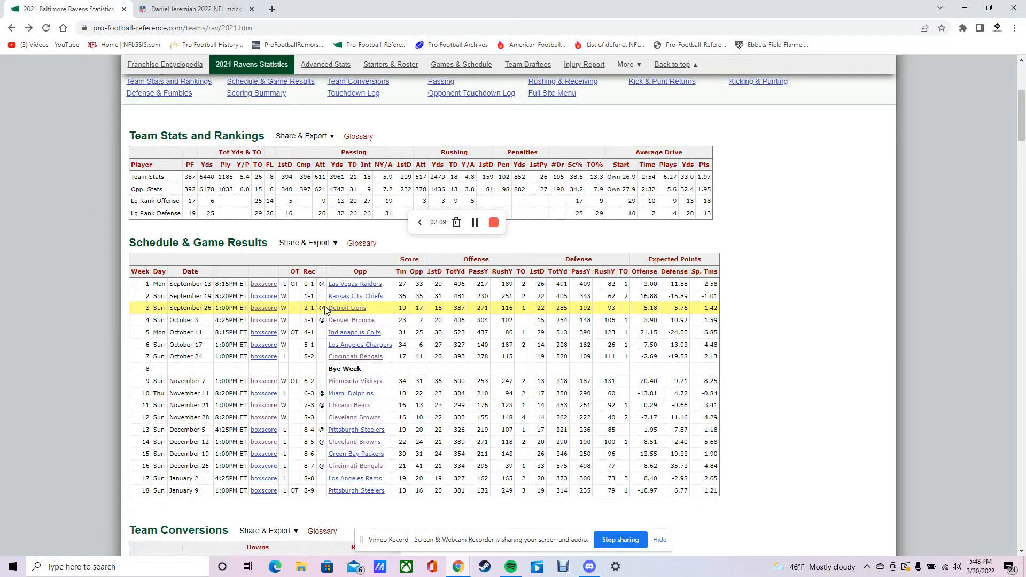
click(263, 308)
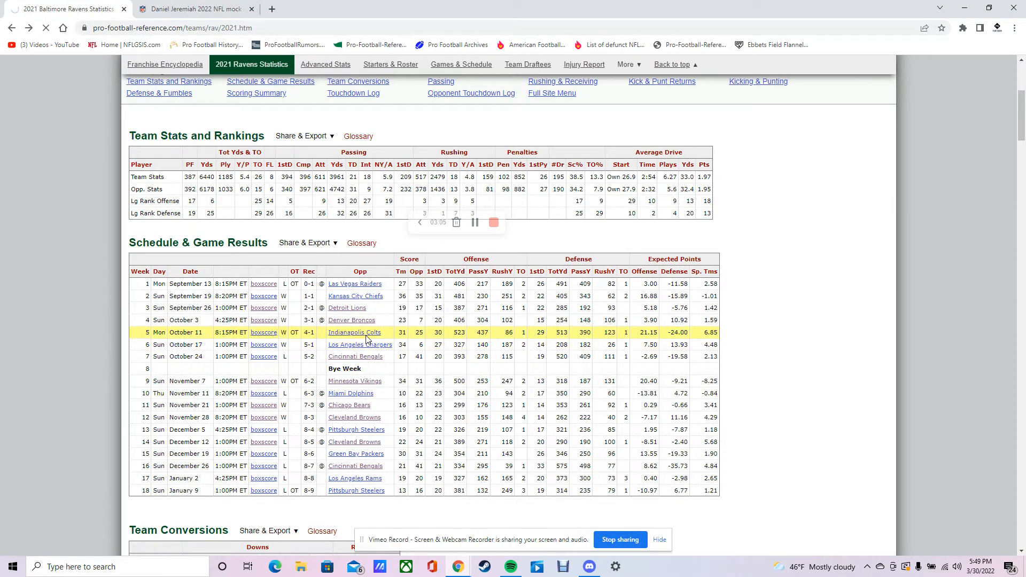
click(263, 331)
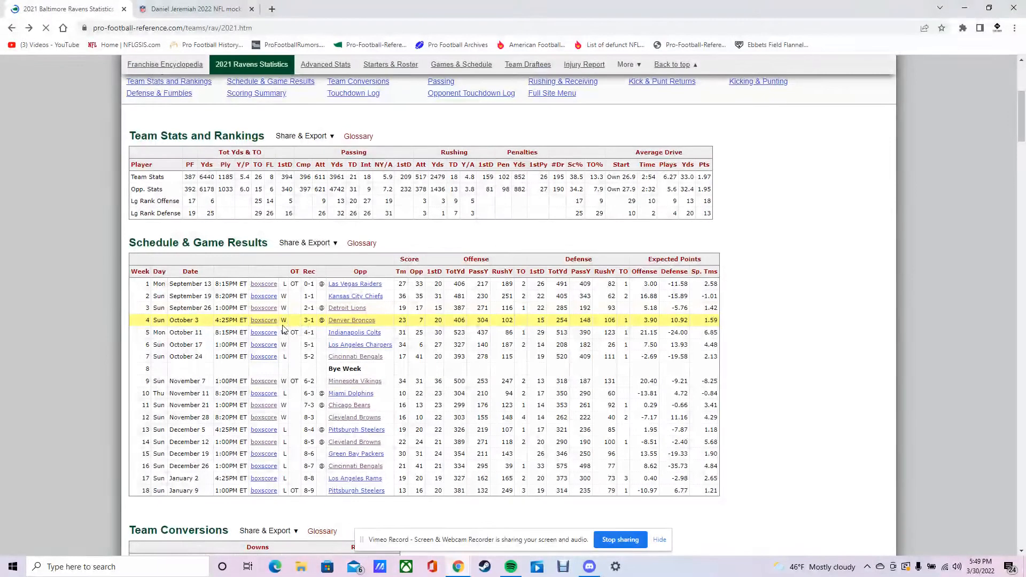
mouse_move(272, 339)
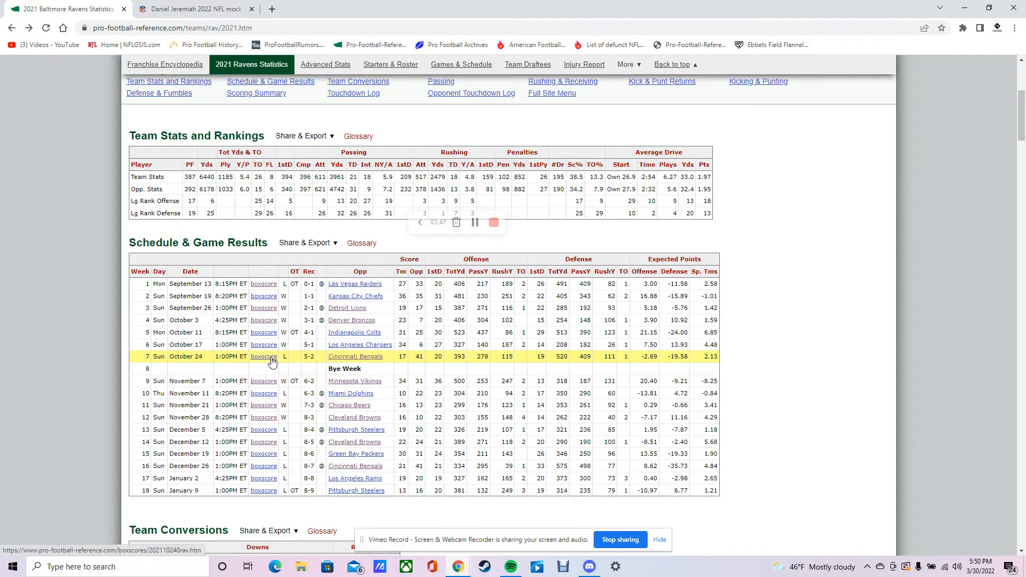
mouse_move(264, 345)
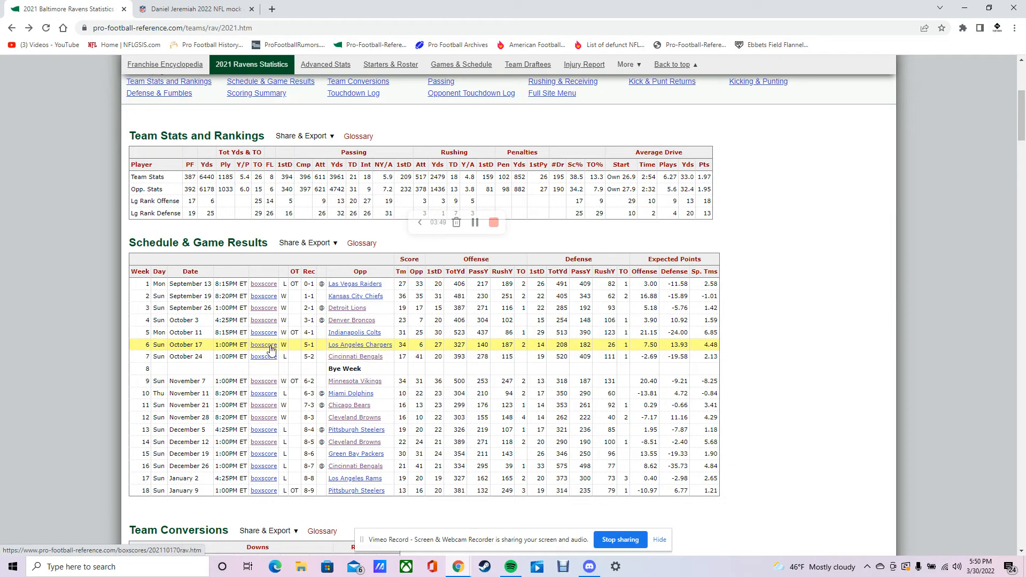
click(264, 345)
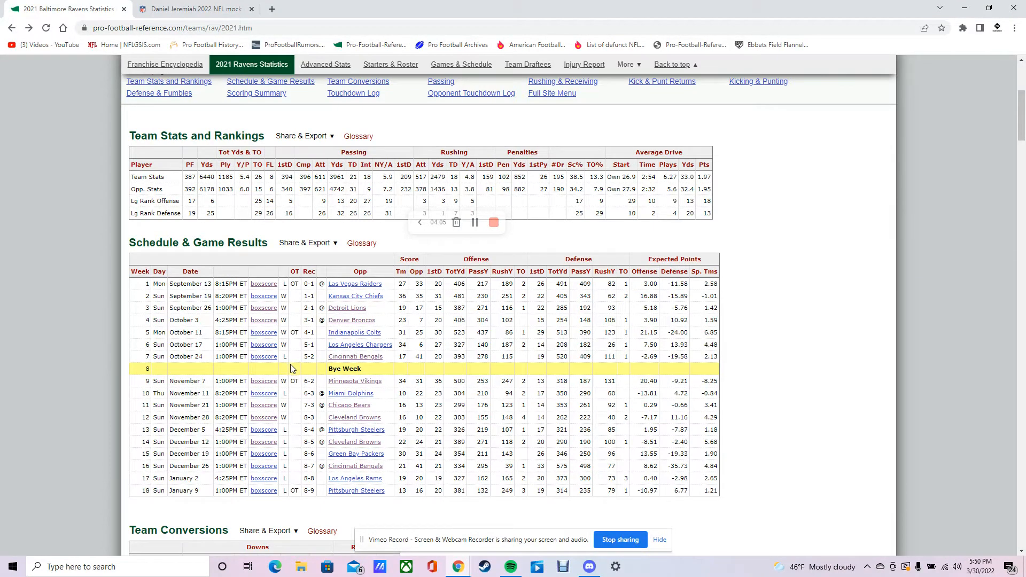
mouse_move(264, 356)
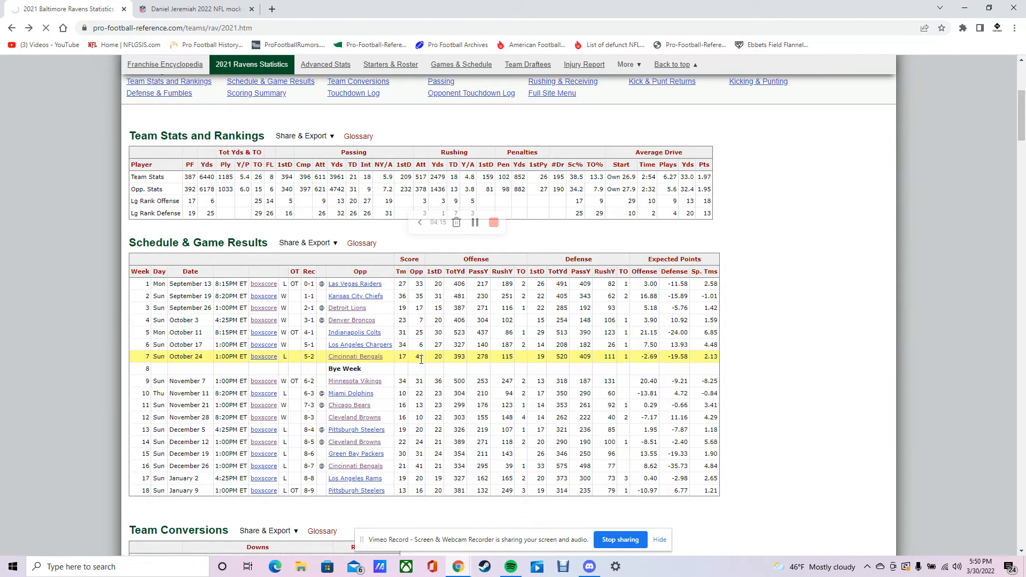
click(264, 356)
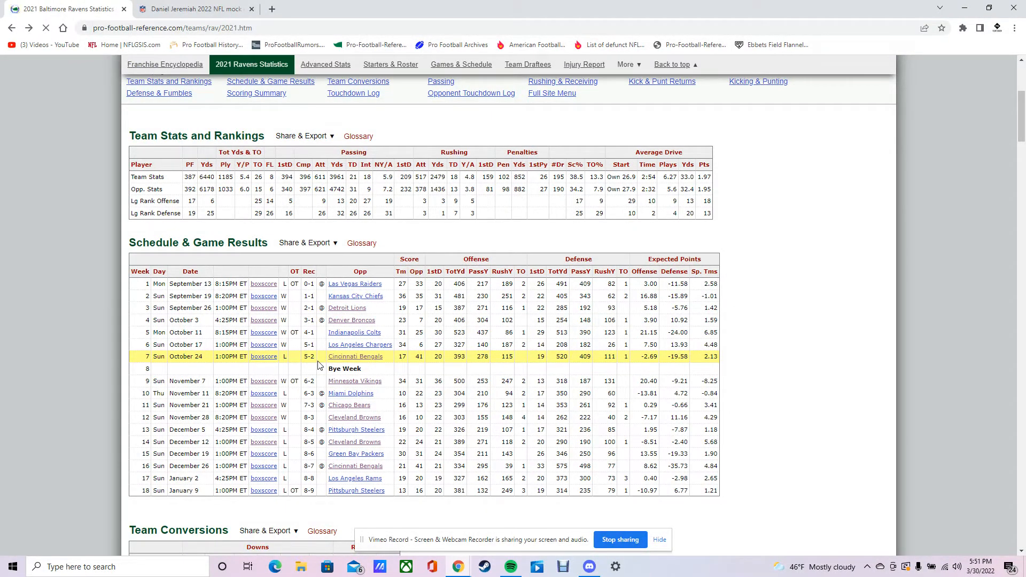
mouse_move(321, 380)
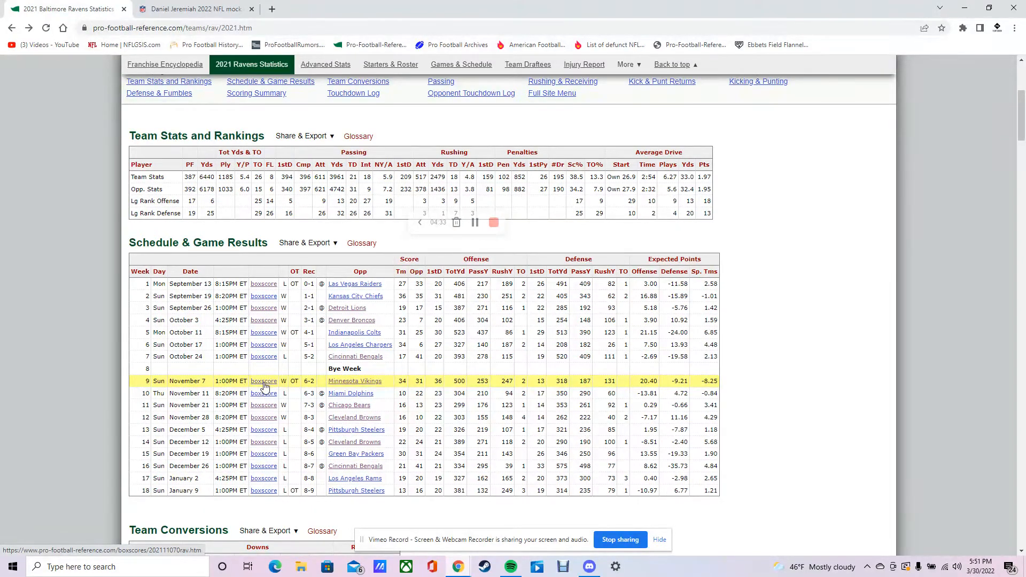
mouse_move(291, 300)
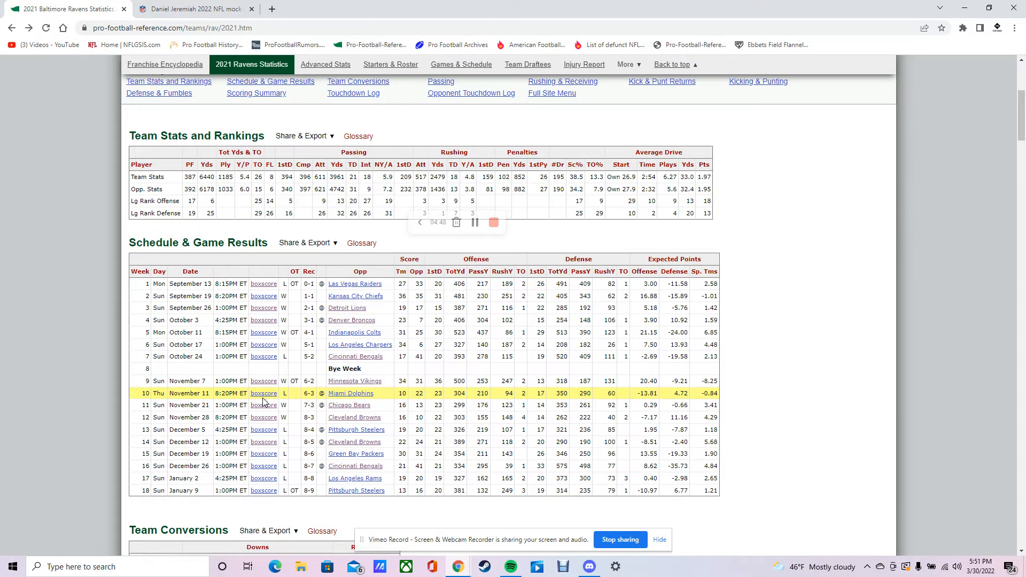
mouse_move(264, 405)
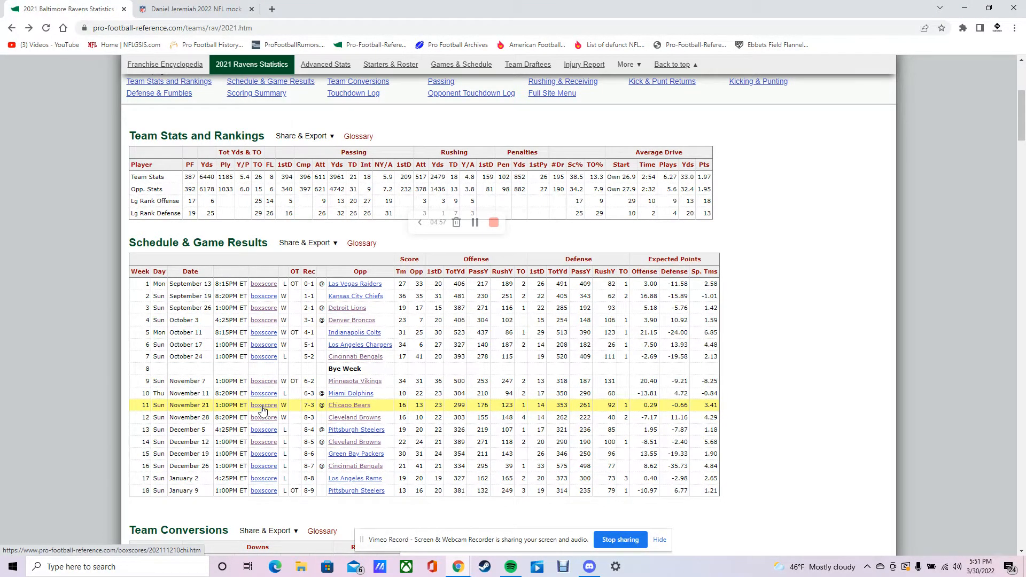
click(263, 404)
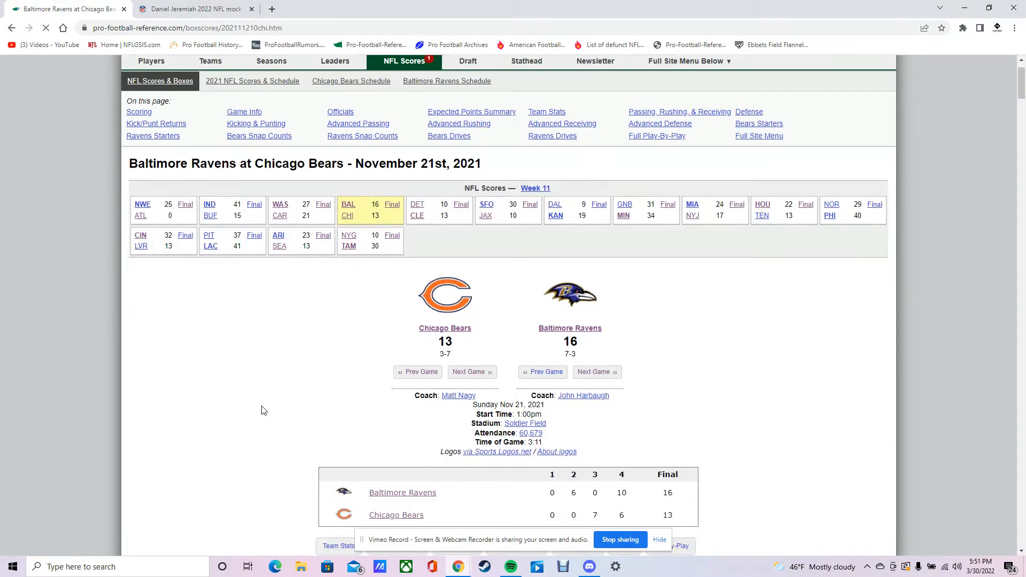
scroll(down, 3)
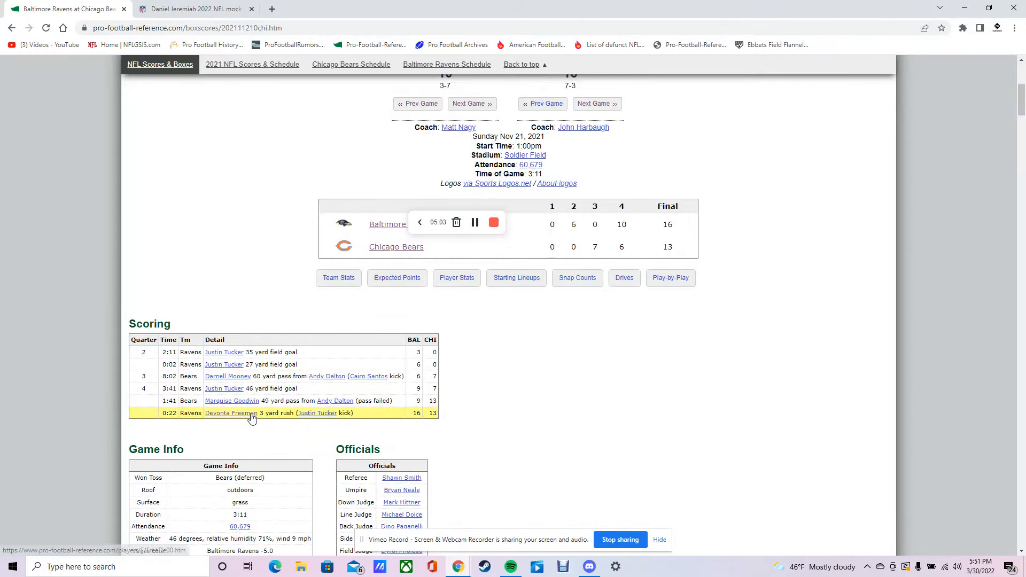
scroll(down, 3)
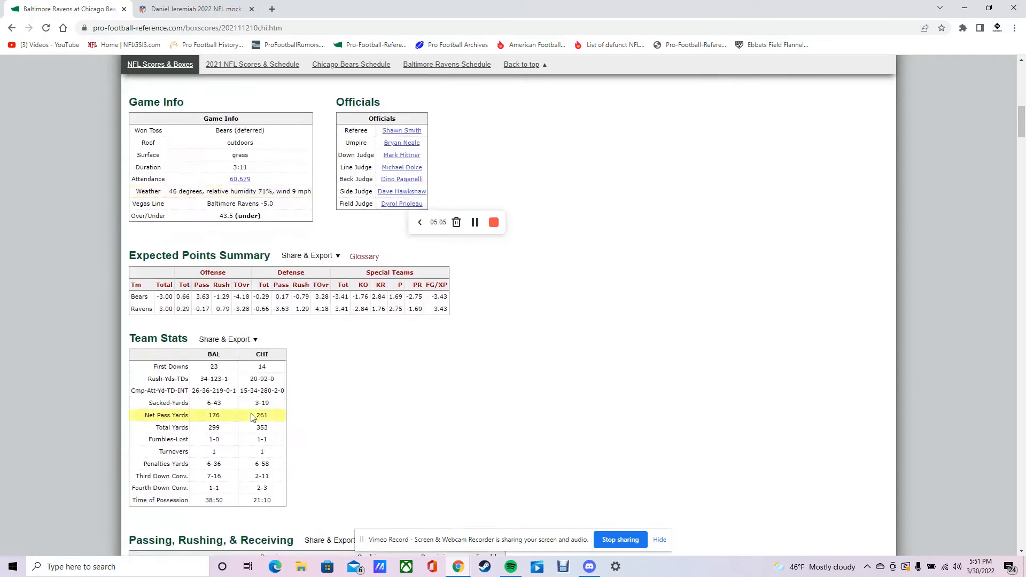
scroll(down, 3)
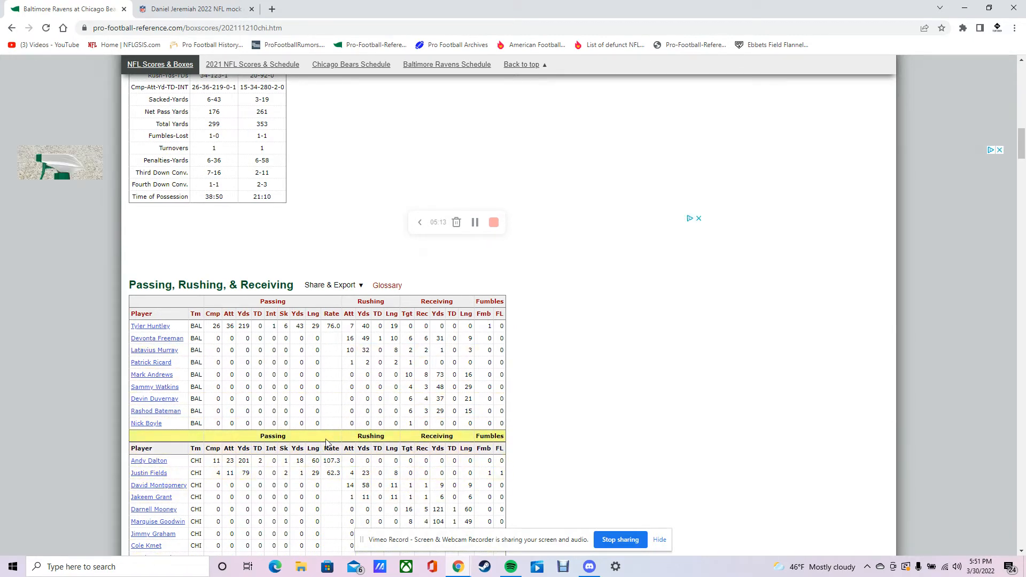
mouse_move(259, 326)
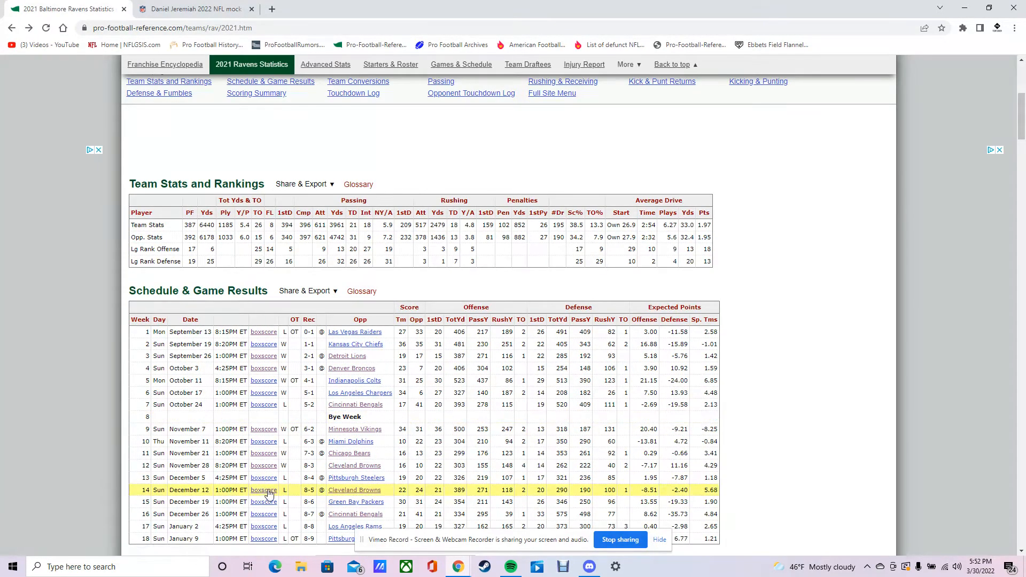
Step: Briefly visit the December 12 Browns box score, then load the November 28 Browns game instead
click(263, 490)
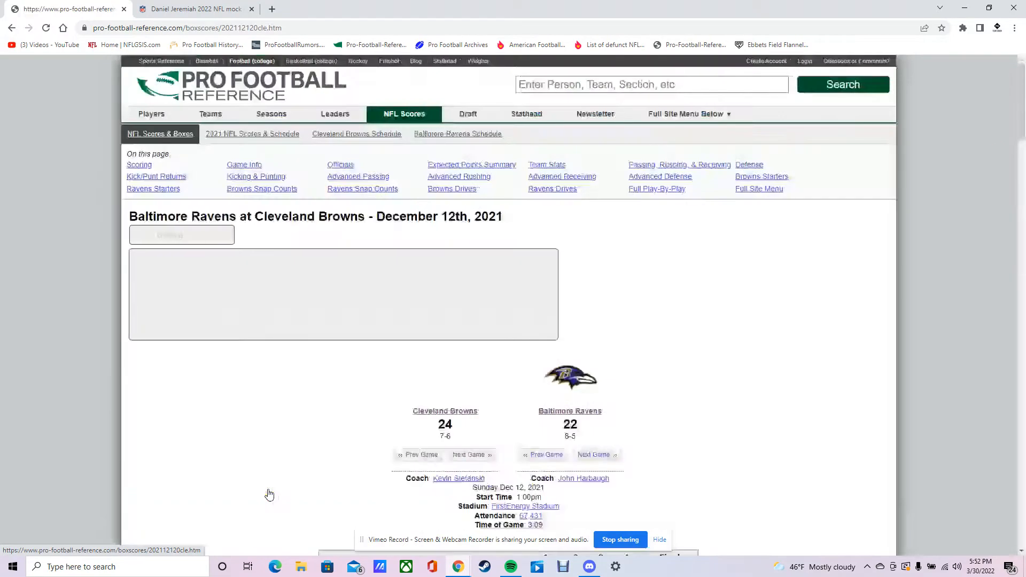
click(12, 27)
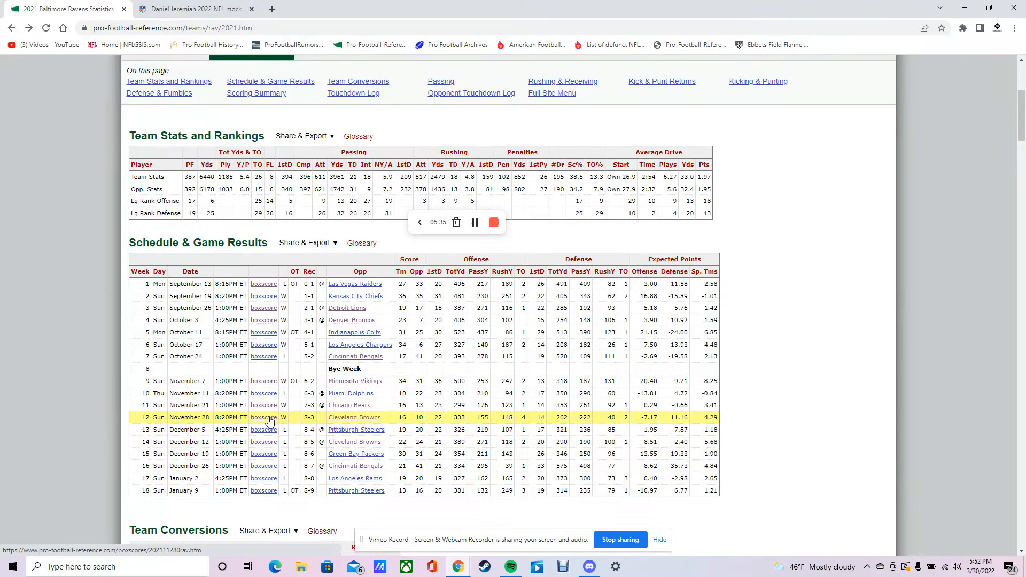
click(264, 418)
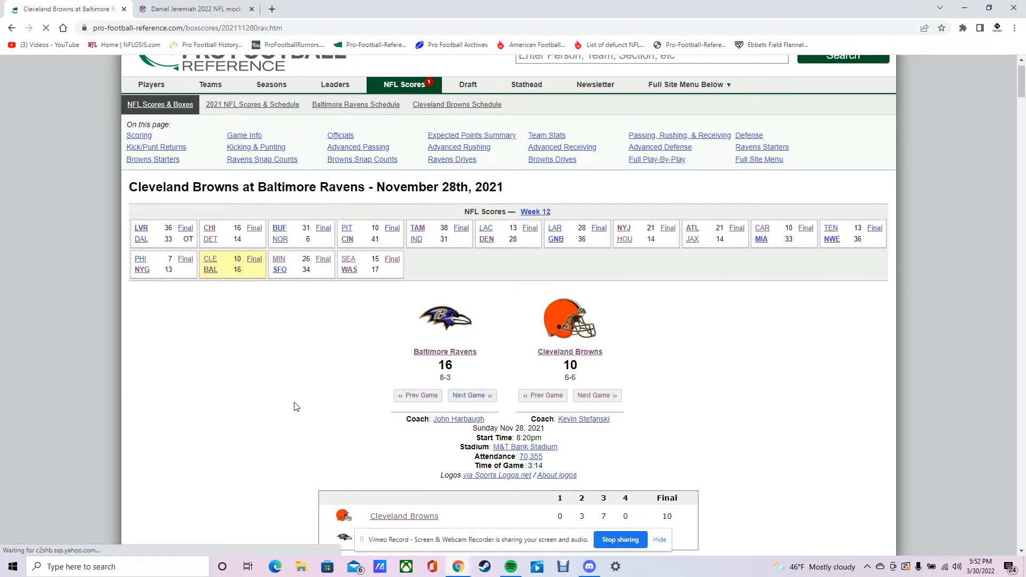
Step: Scroll the Week 12 Ravens 16-10 win box score to team stats and Passing, Rushing & Receiving
scroll(down, 3)
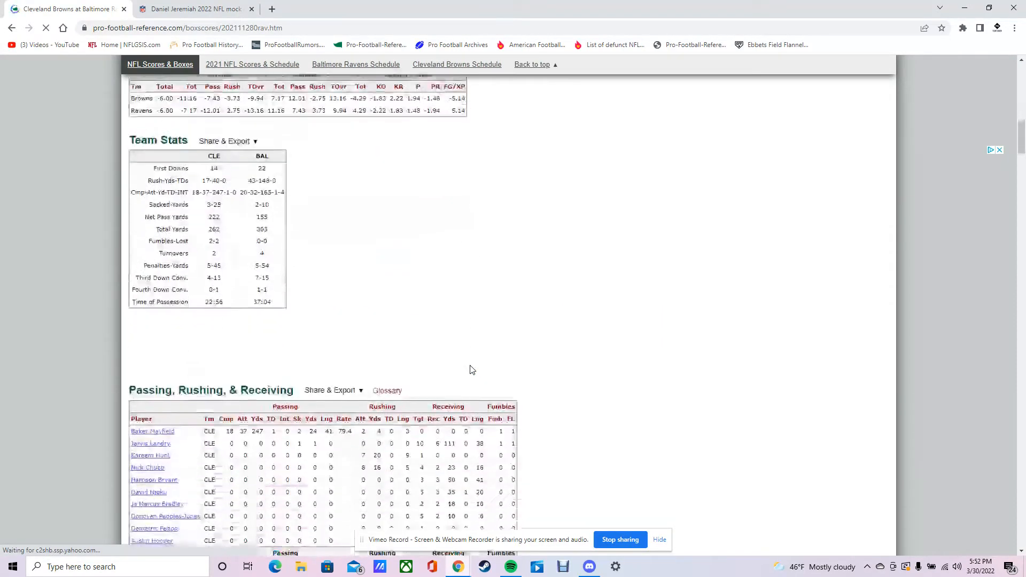
scroll(down, 3)
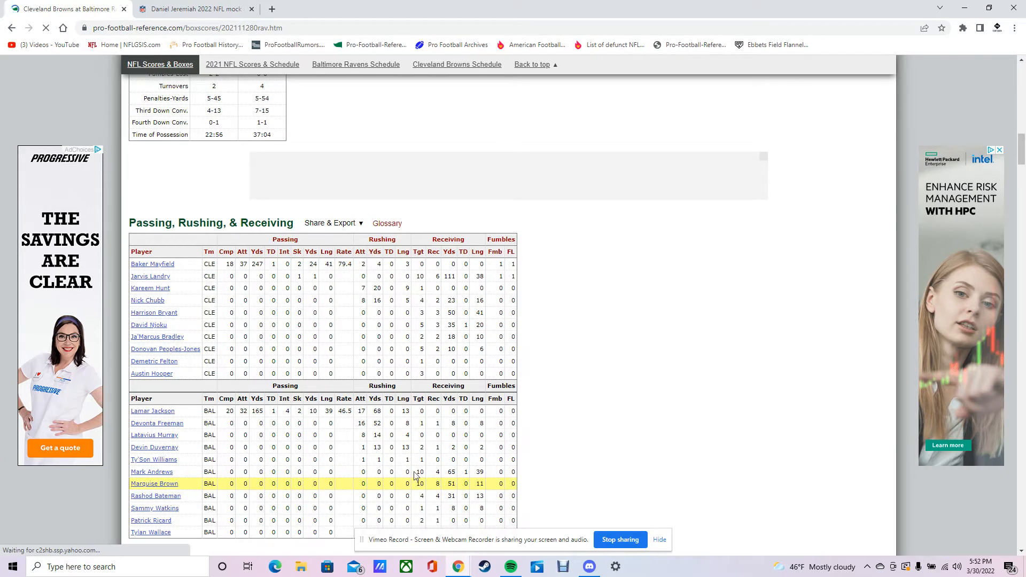
mouse_move(383, 423)
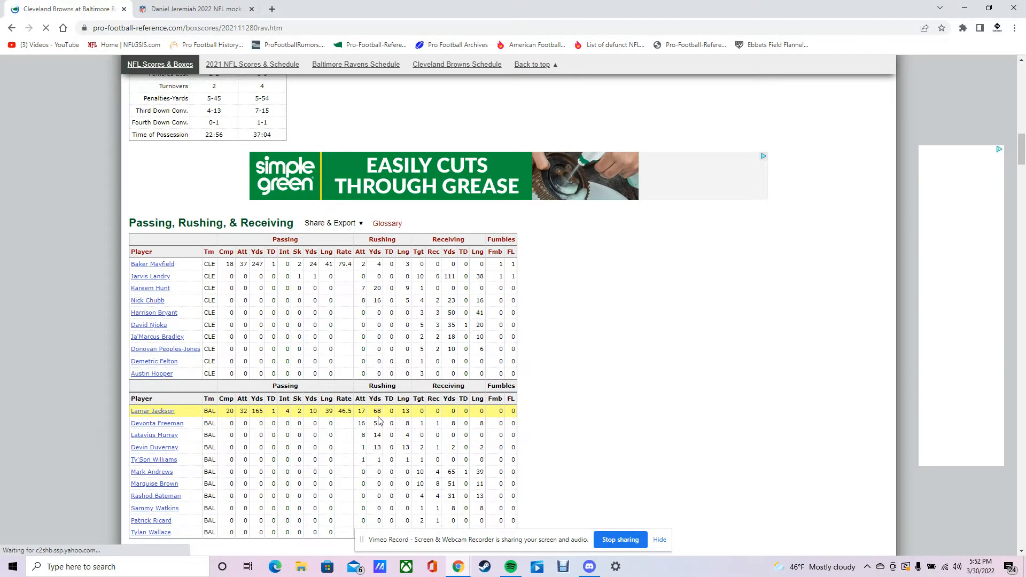
scroll(down, 3)
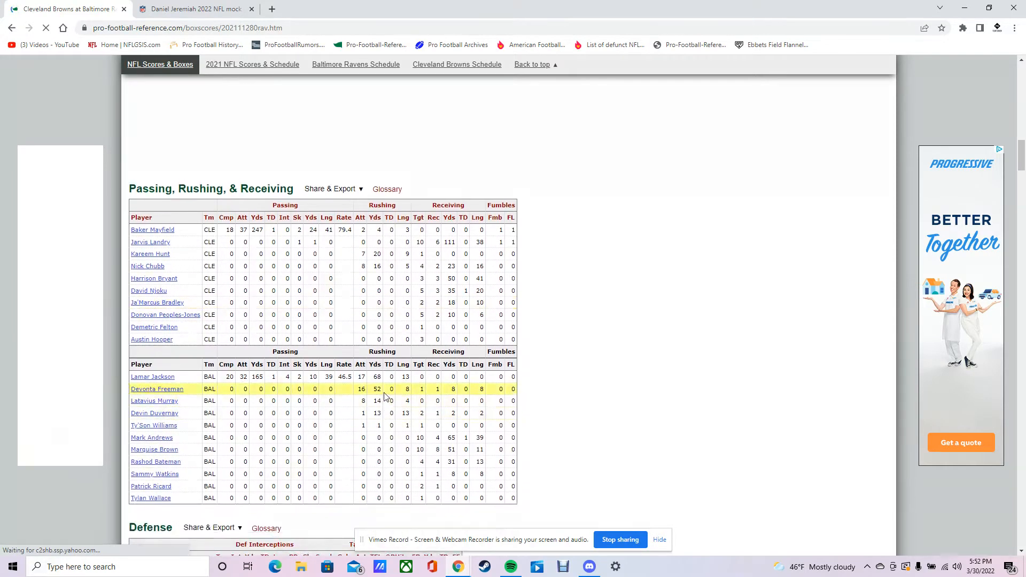
mouse_move(381, 413)
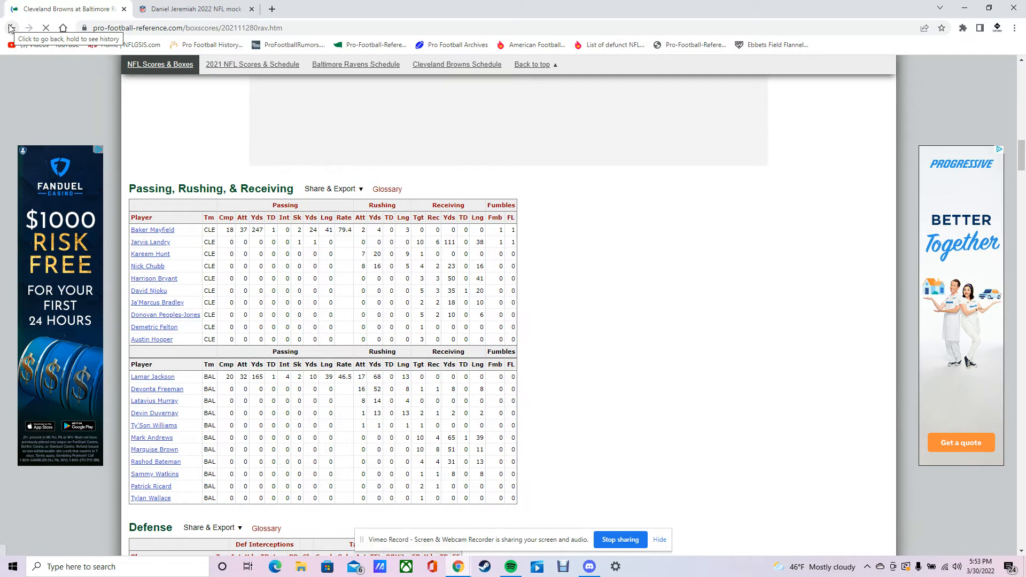
Step: Return to the schedule and review the December 5 Steelers 20-19 loss box score
click(11, 28)
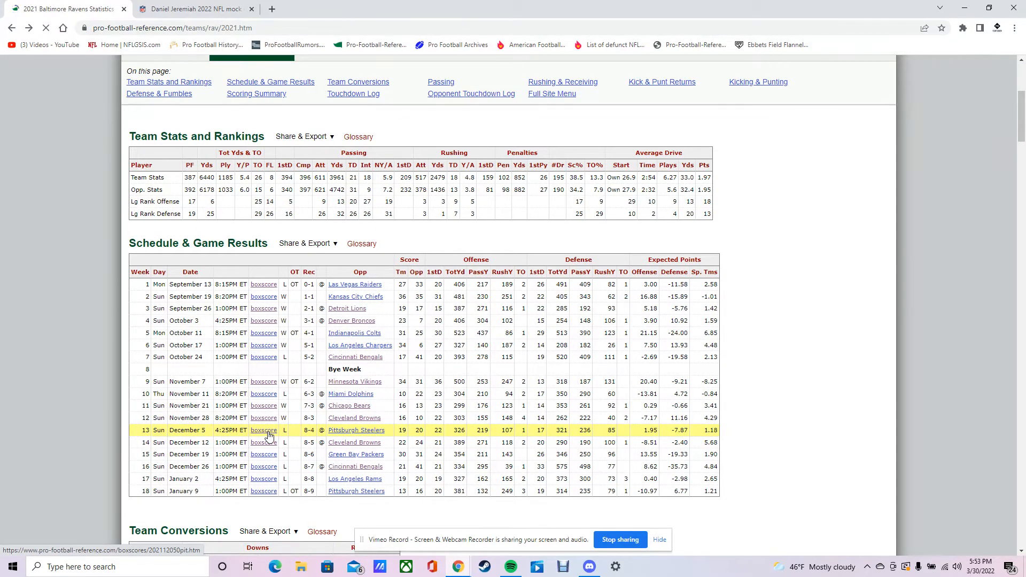
click(263, 429)
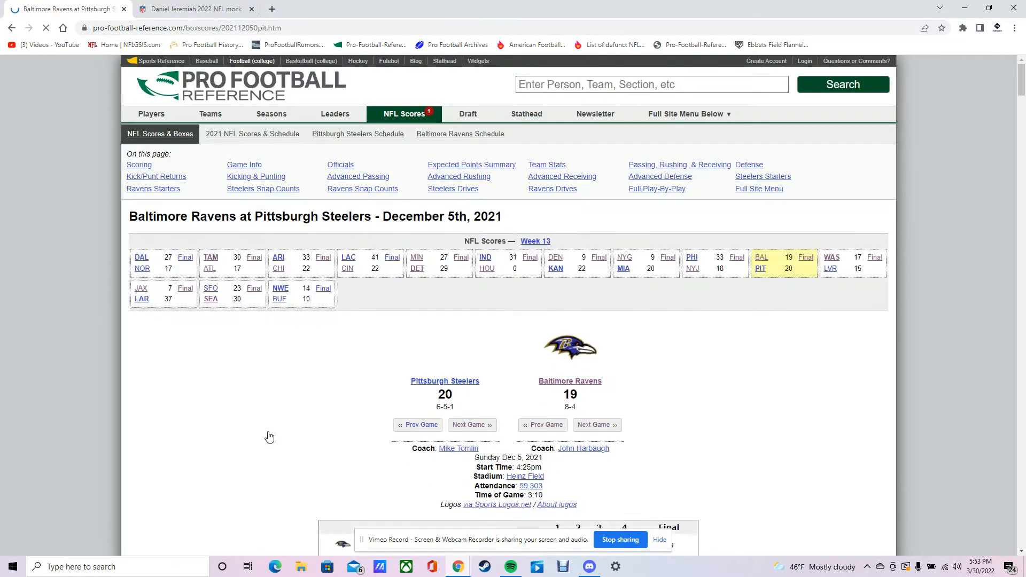
scroll(down, 3)
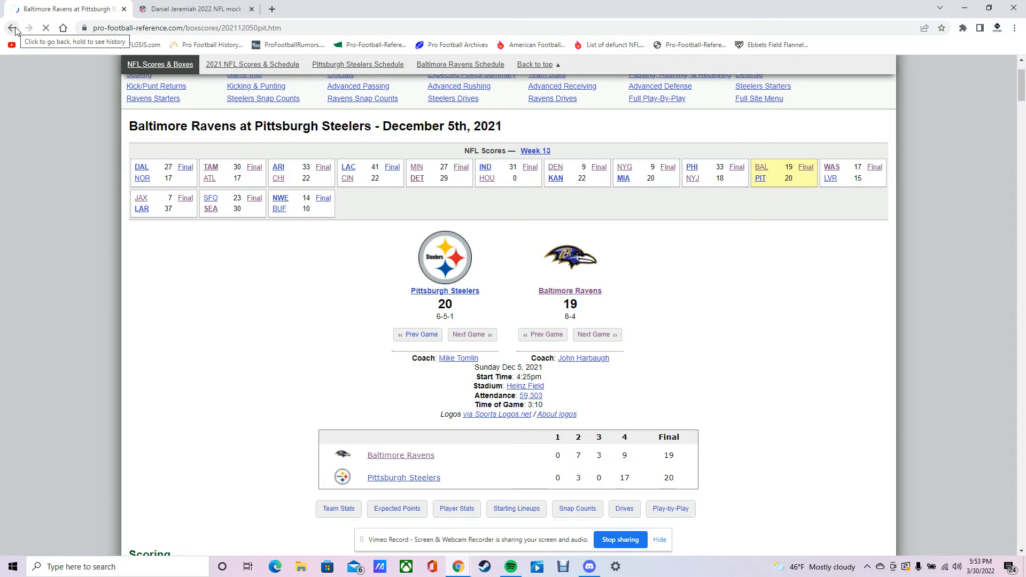
Step: Go back to the Ravens 2021 schedule, centered on the Week 15 Green Bay game
click(14, 28)
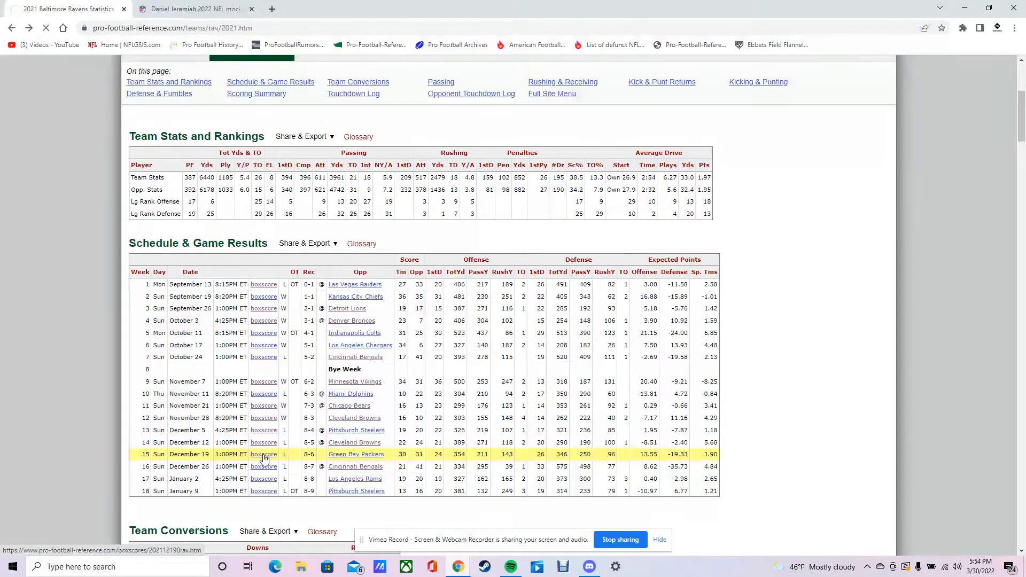
click(264, 443)
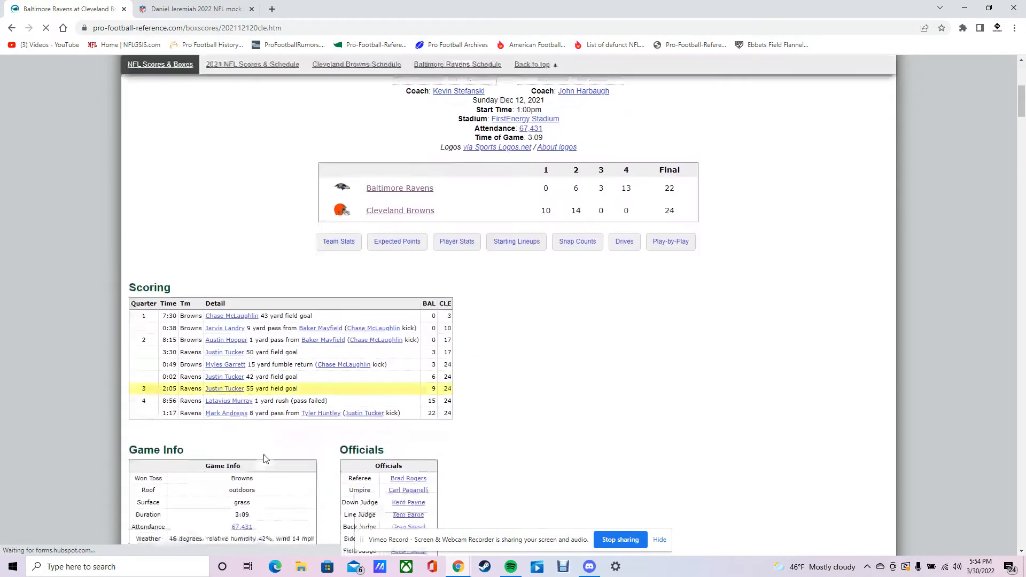
scroll(down, 3)
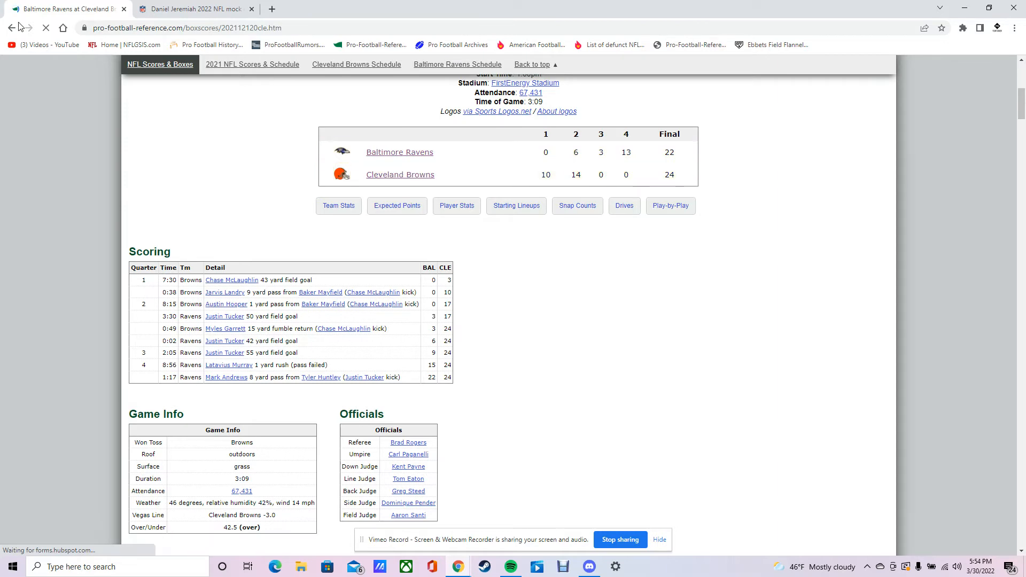
click(399, 152)
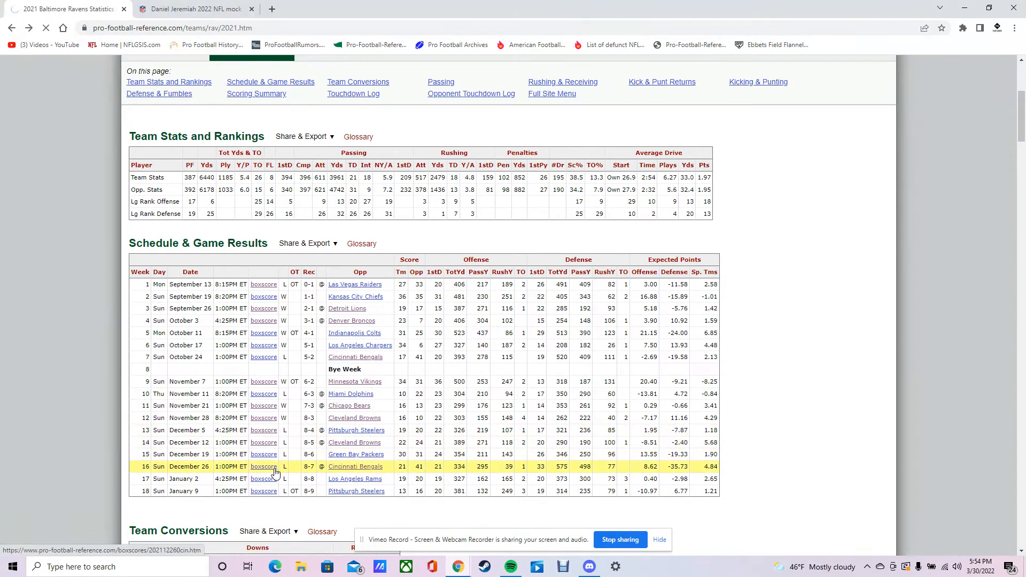
Step: Review the December 19 Packers 31-30 loss box score down to Passing, Rushing & Receiving
click(263, 454)
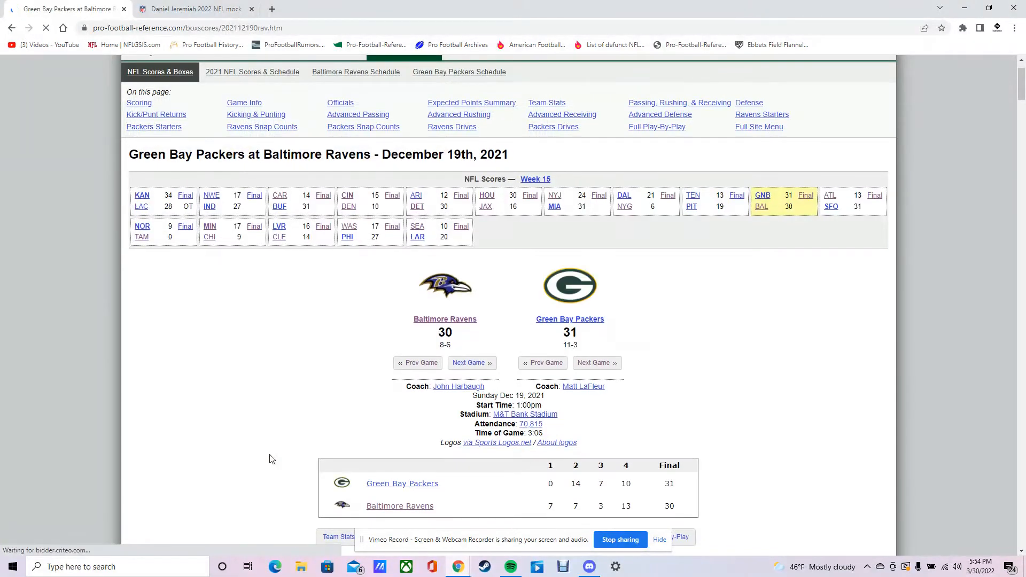
scroll(down, 3)
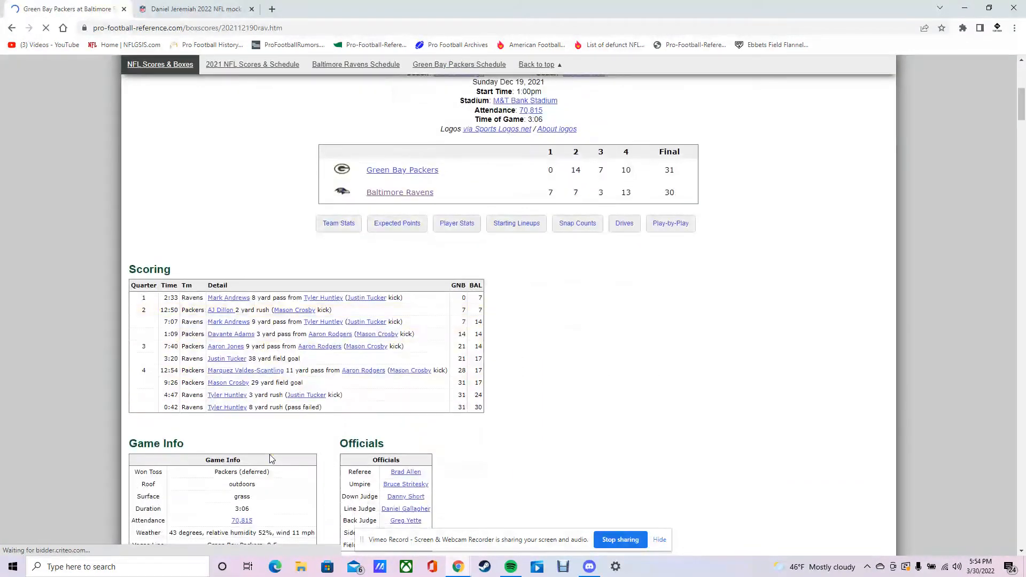
scroll(down, 3)
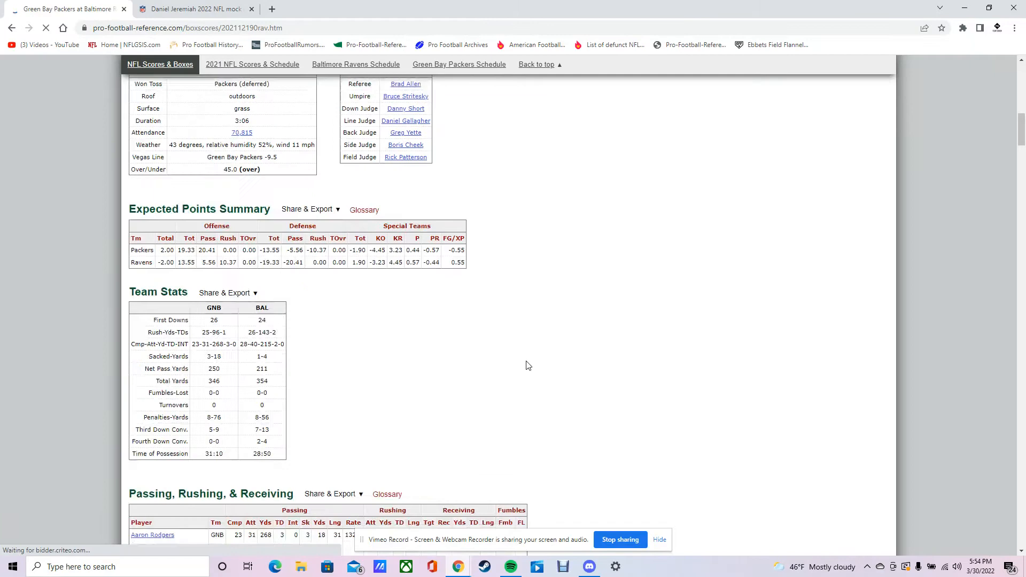
scroll(down, 3)
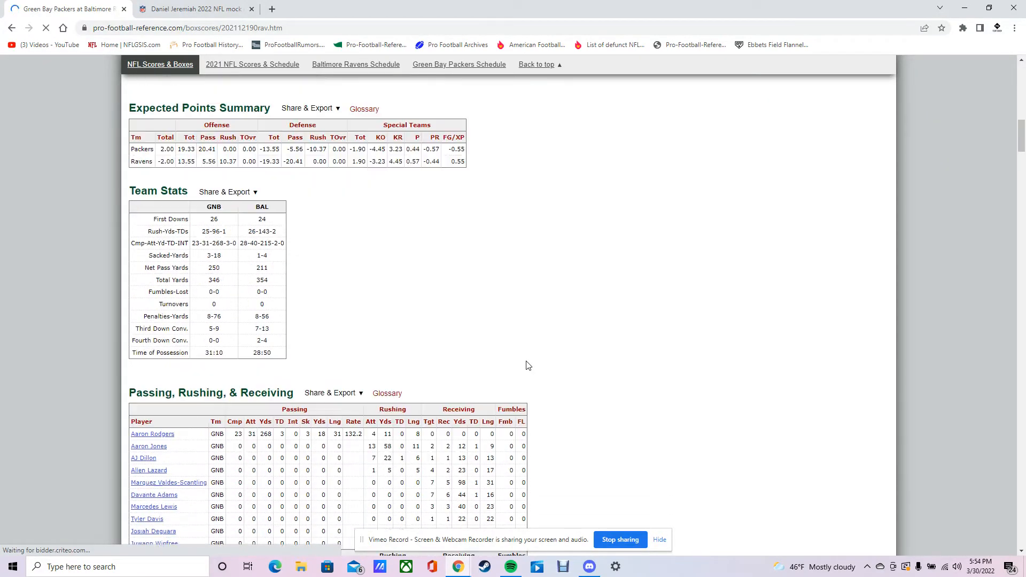
scroll(down, 3)
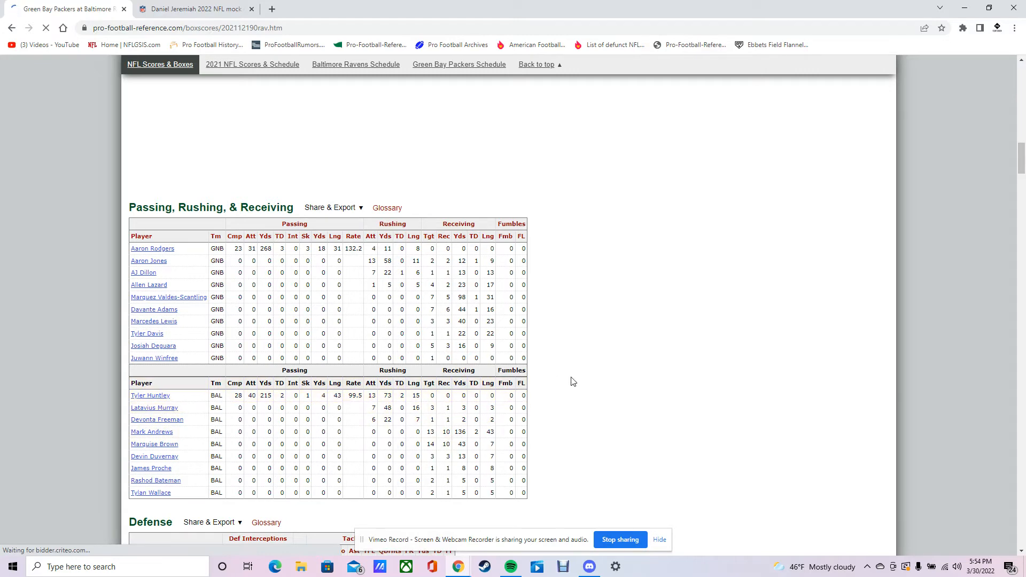
scroll(up, 3)
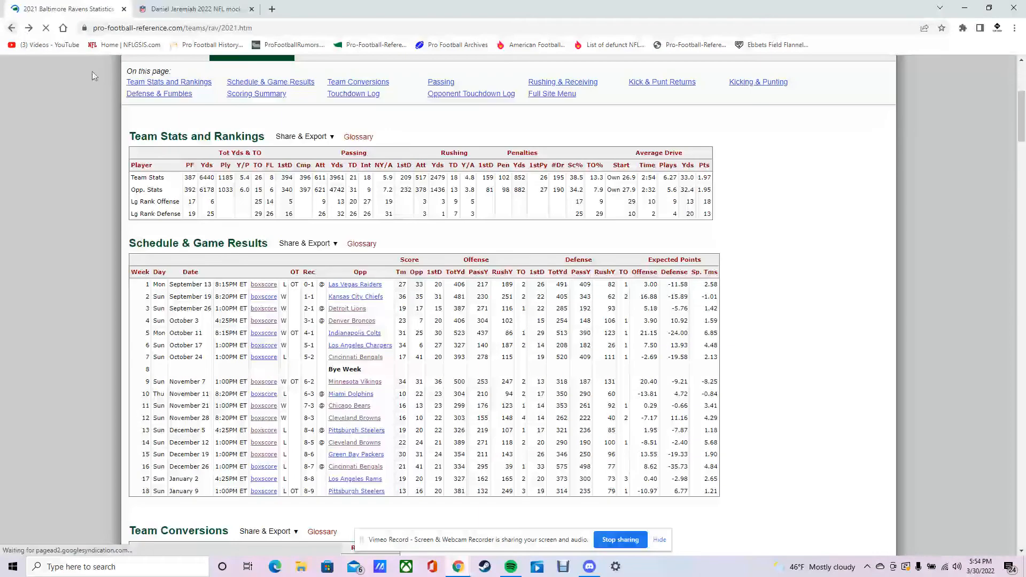
mouse_move(262, 418)
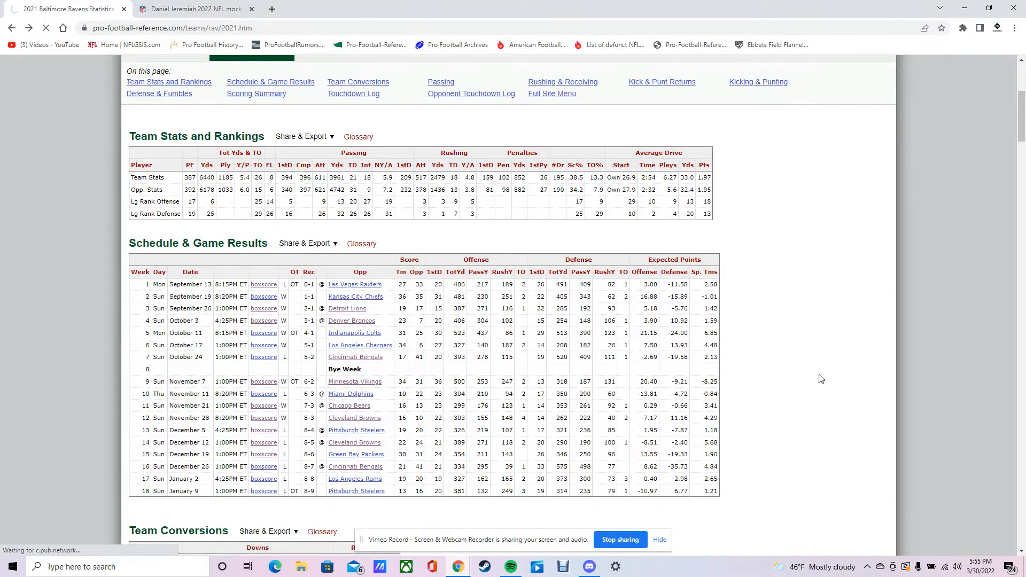
mouse_move(264, 479)
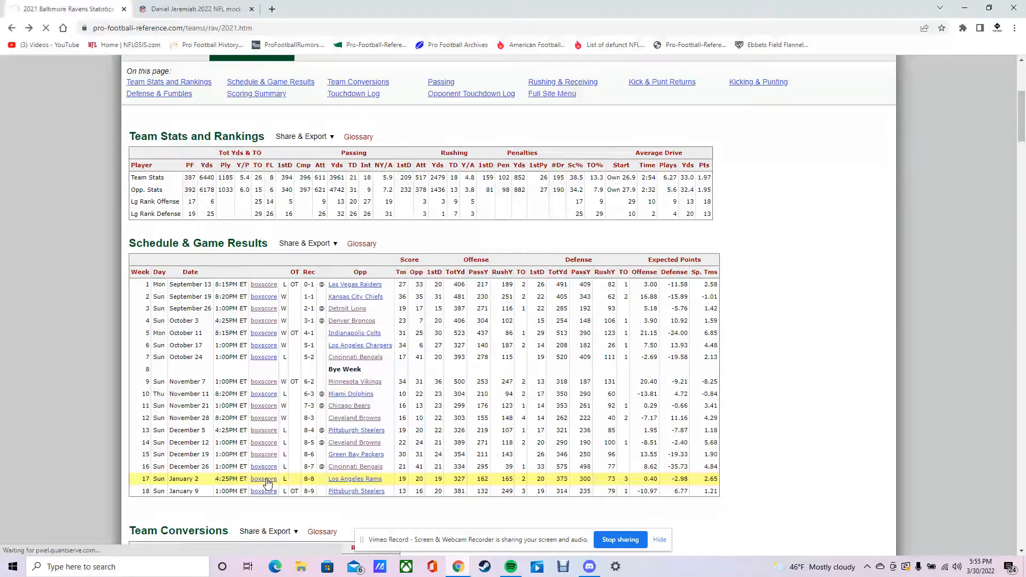
click(264, 479)
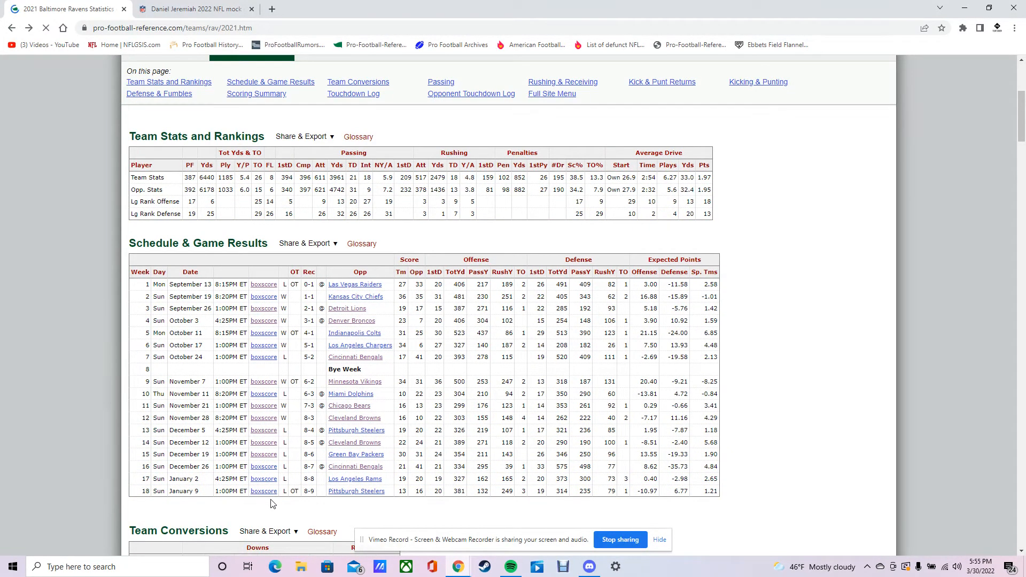
mouse_move(263, 479)
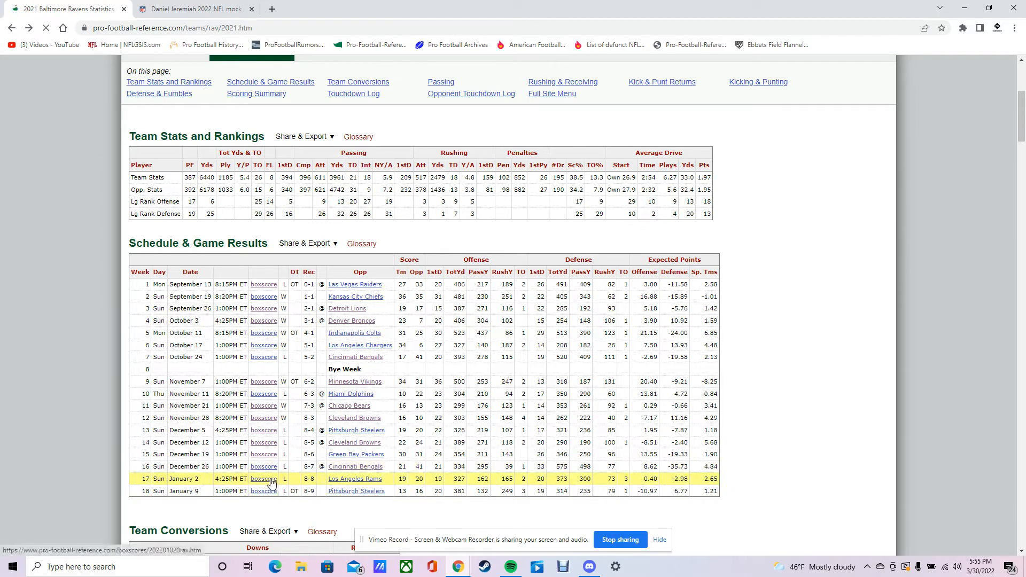
click(263, 479)
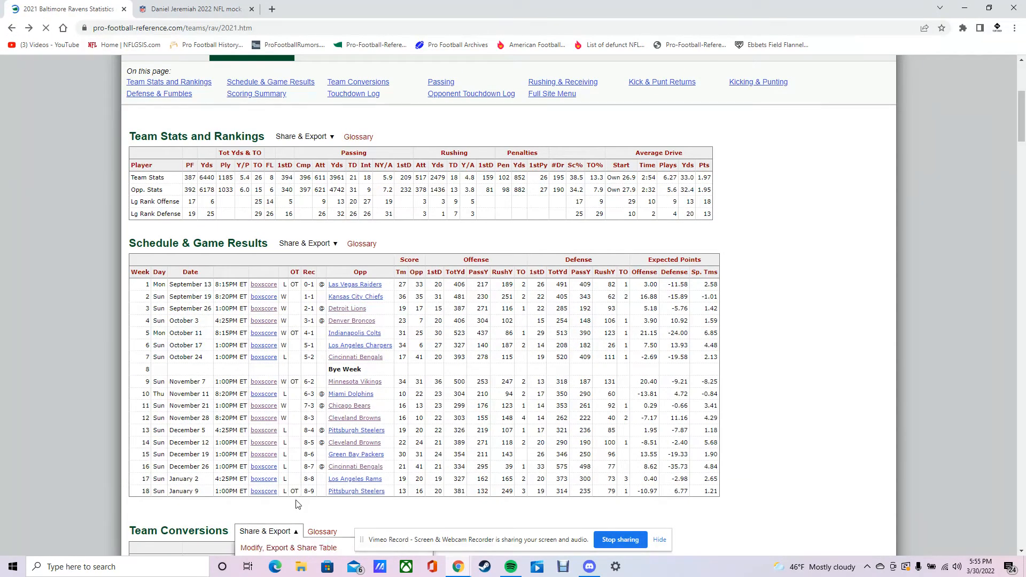
click(265, 531)
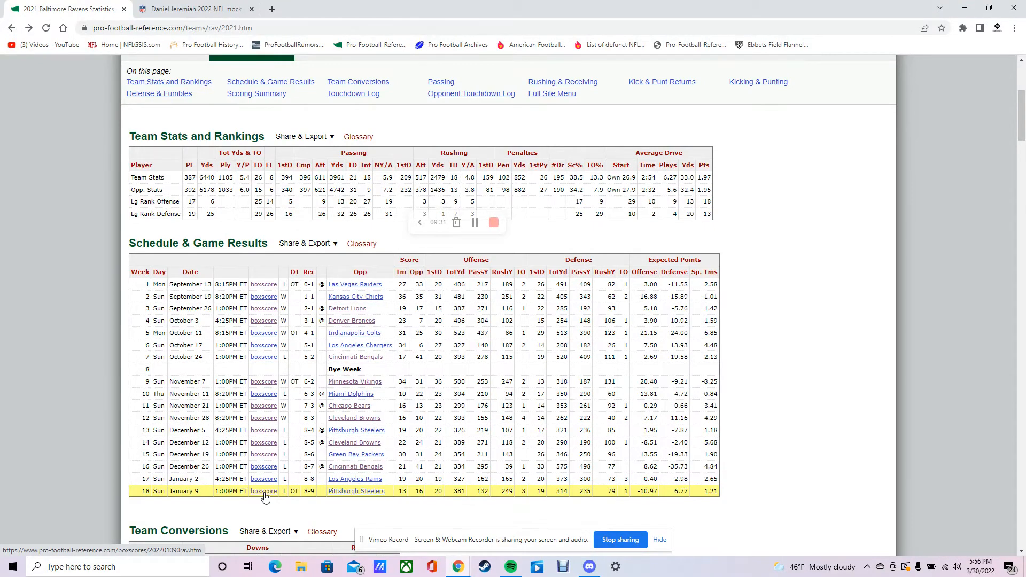
click(264, 491)
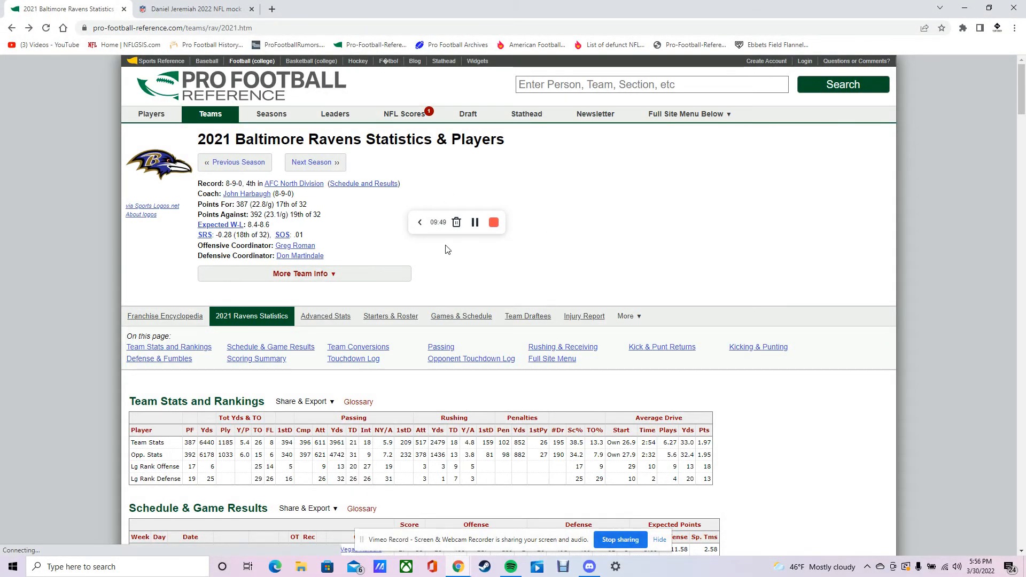
scroll(down, 3)
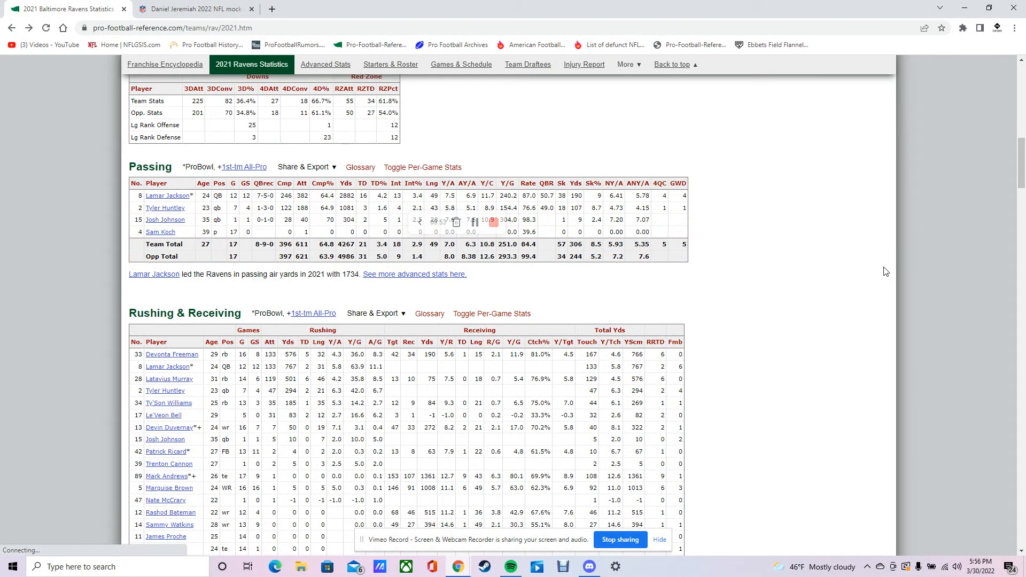
scroll(down, 3)
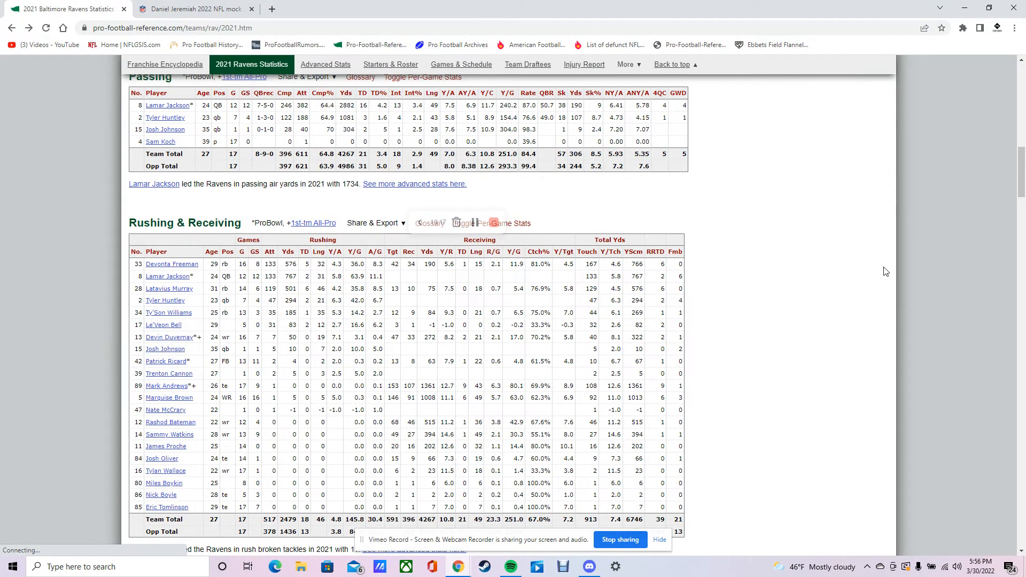
scroll(down, 3)
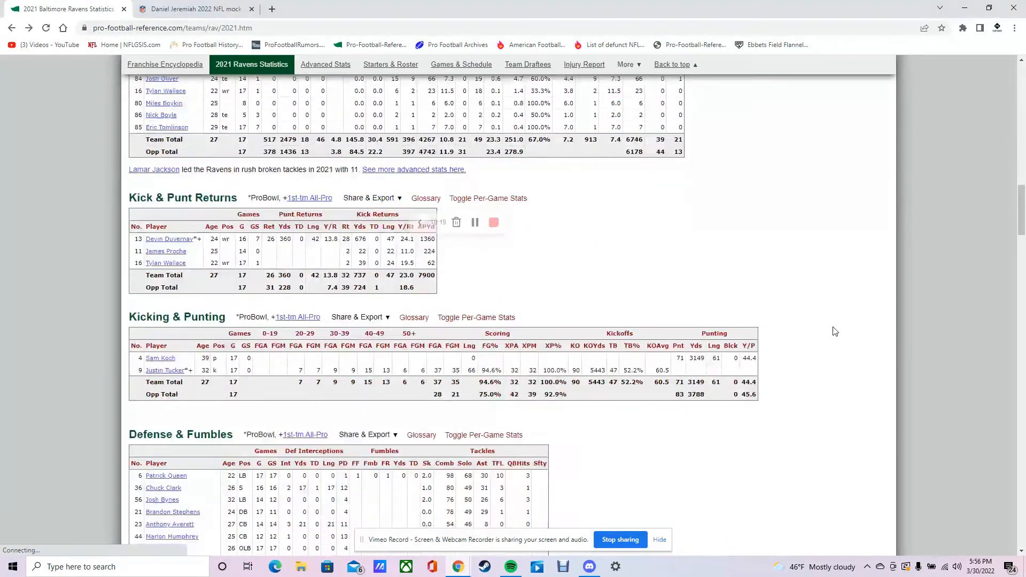
Step: Scroll past the Ravens' returns and kicking tables, then switch to the NFL.com 2022 mock draft article
scroll(down, 3)
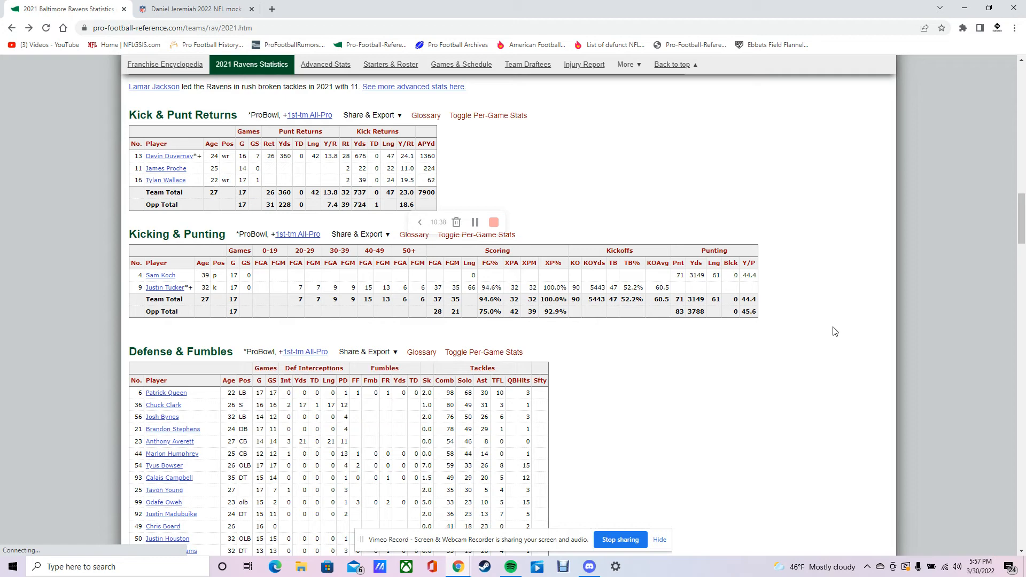
mouse_move(619, 186)
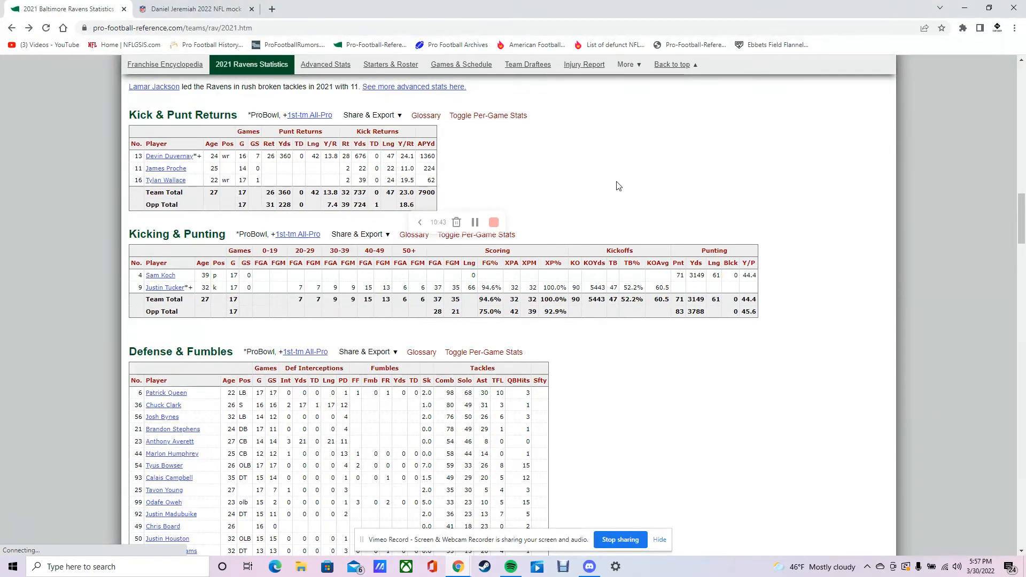
click(193, 8)
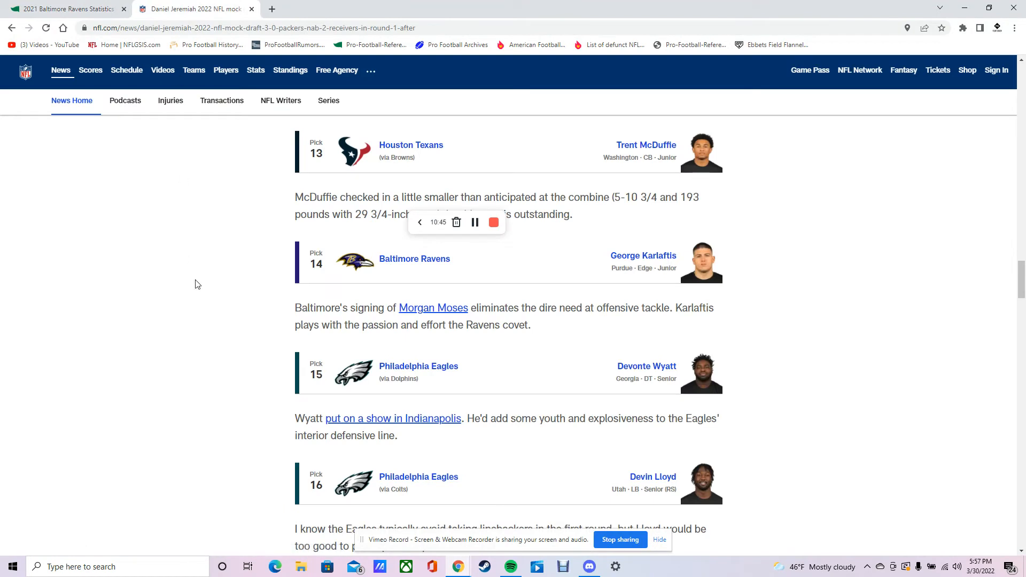
mouse_move(401, 278)
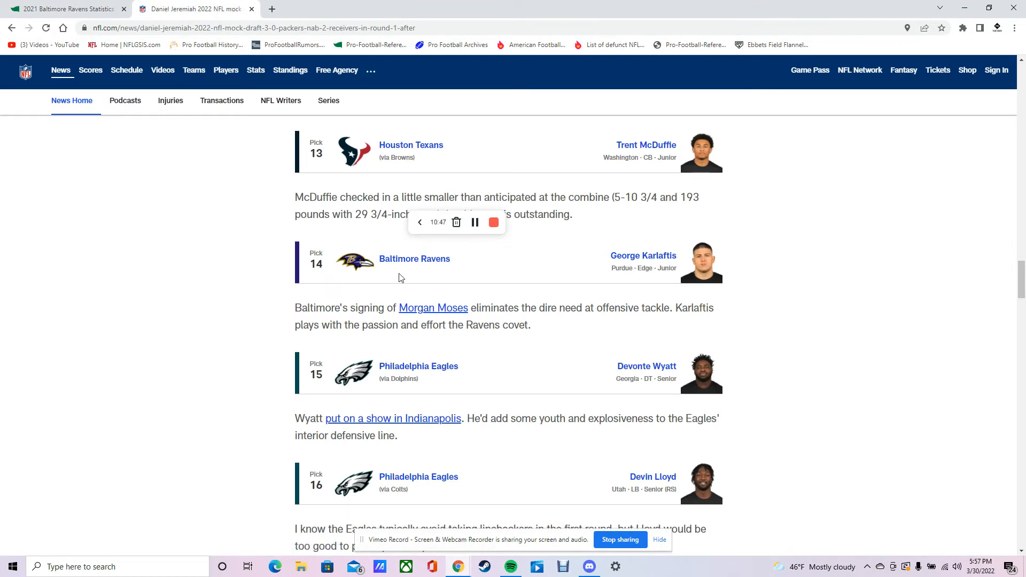
mouse_move(167, 303)
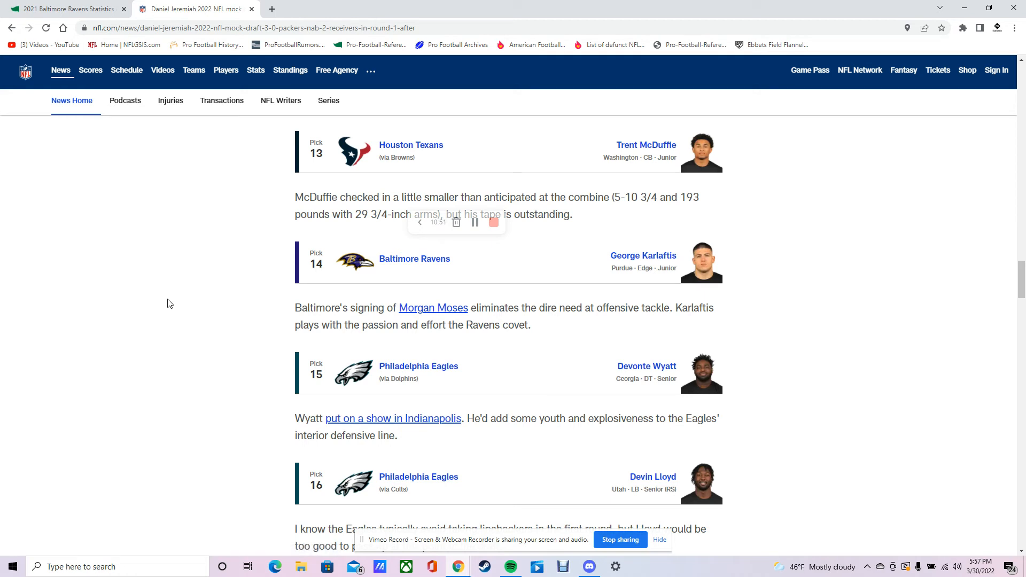
mouse_move(709, 296)
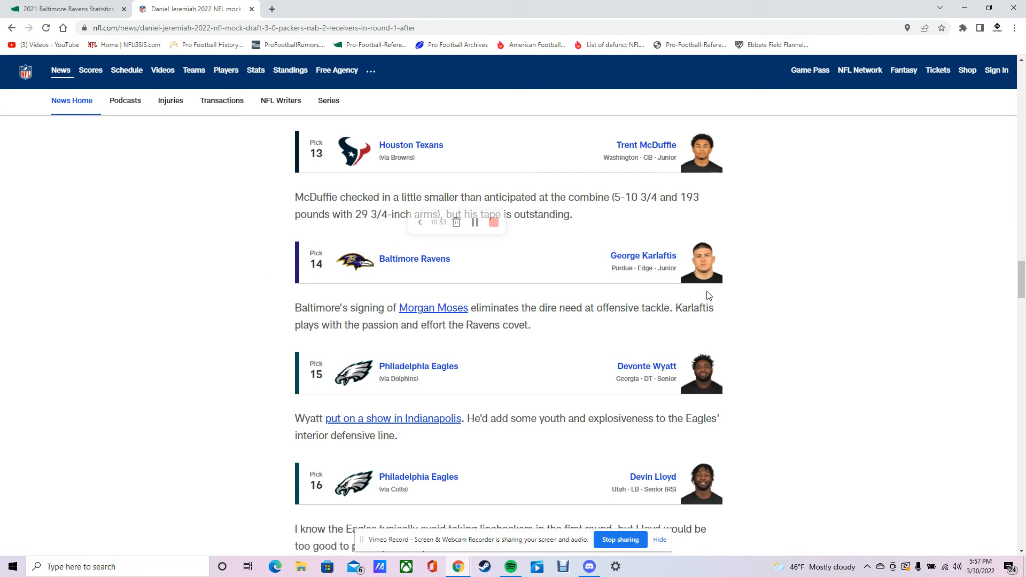
mouse_move(608, 295)
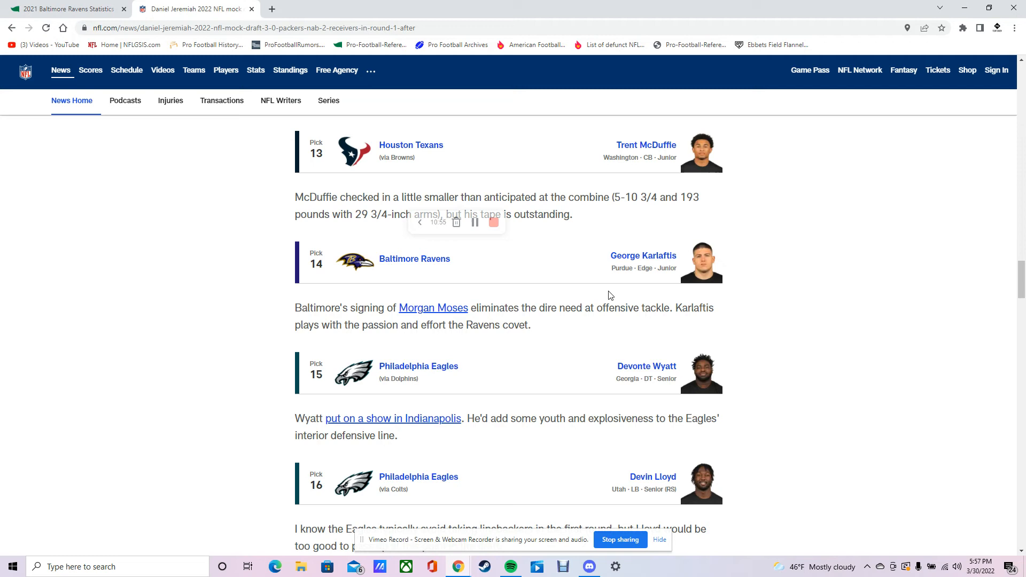
mouse_move(649, 297)
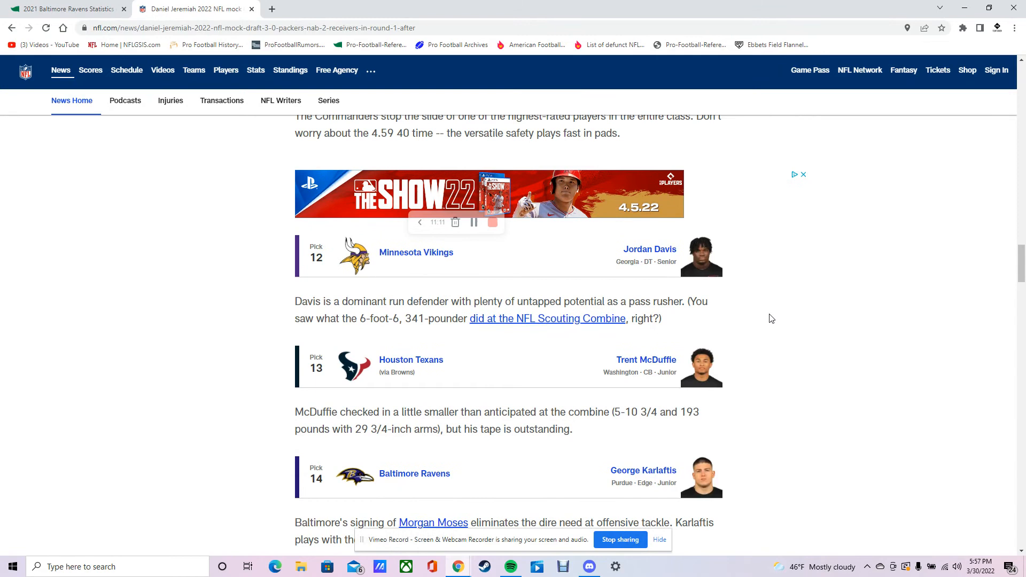
scroll(down, 3)
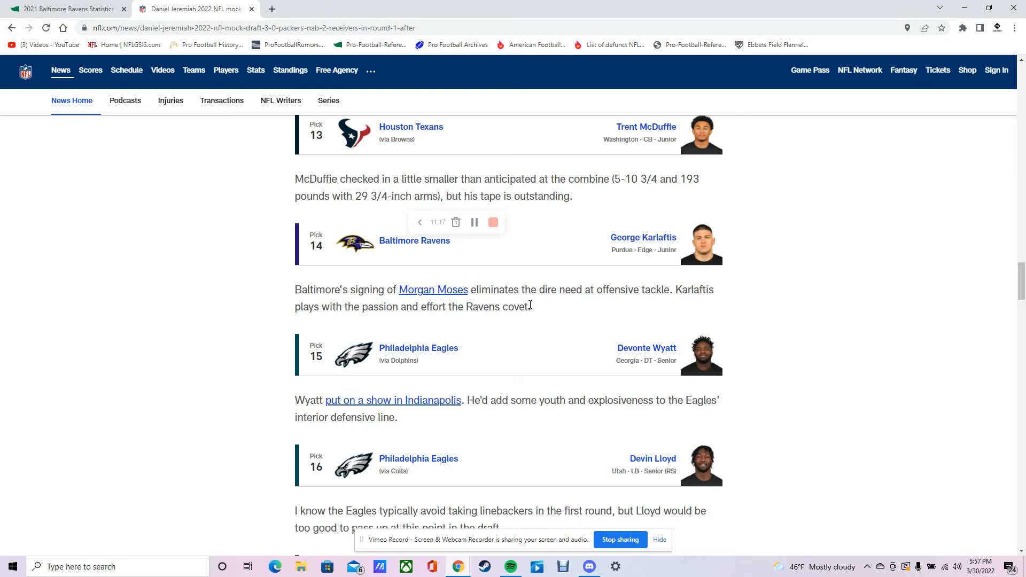
mouse_move(587, 315)
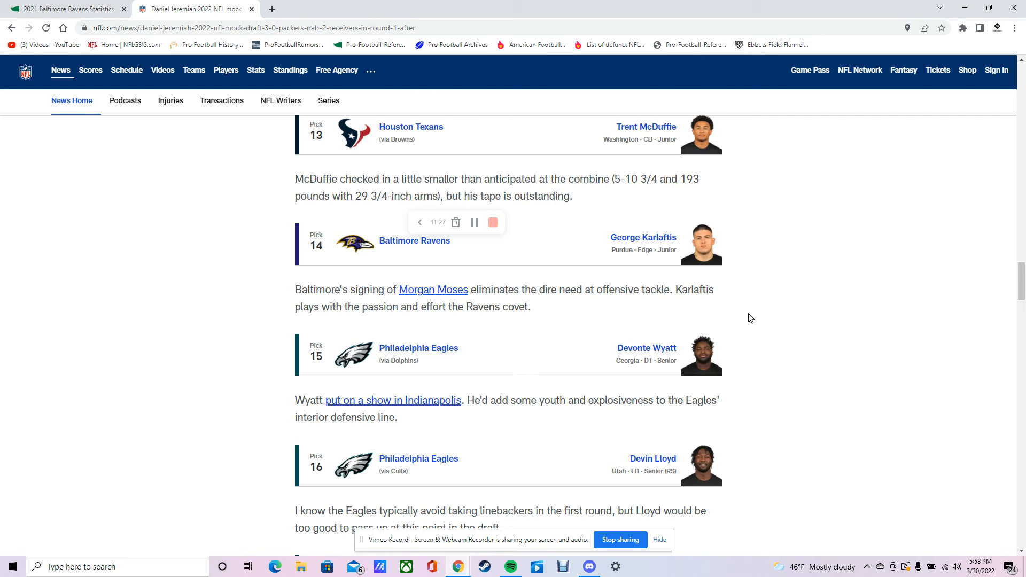
scroll(down, 3)
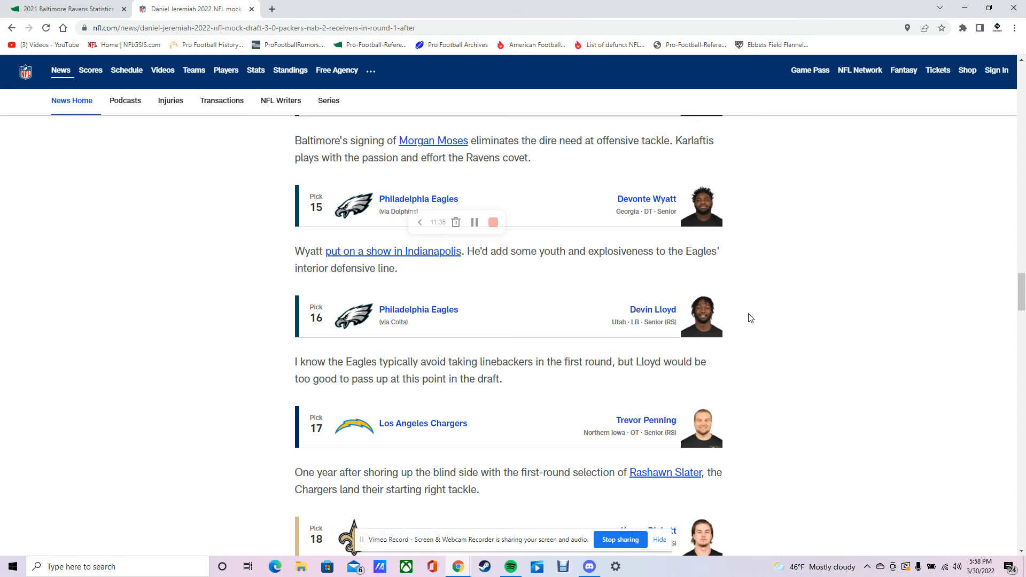
scroll(down, 3)
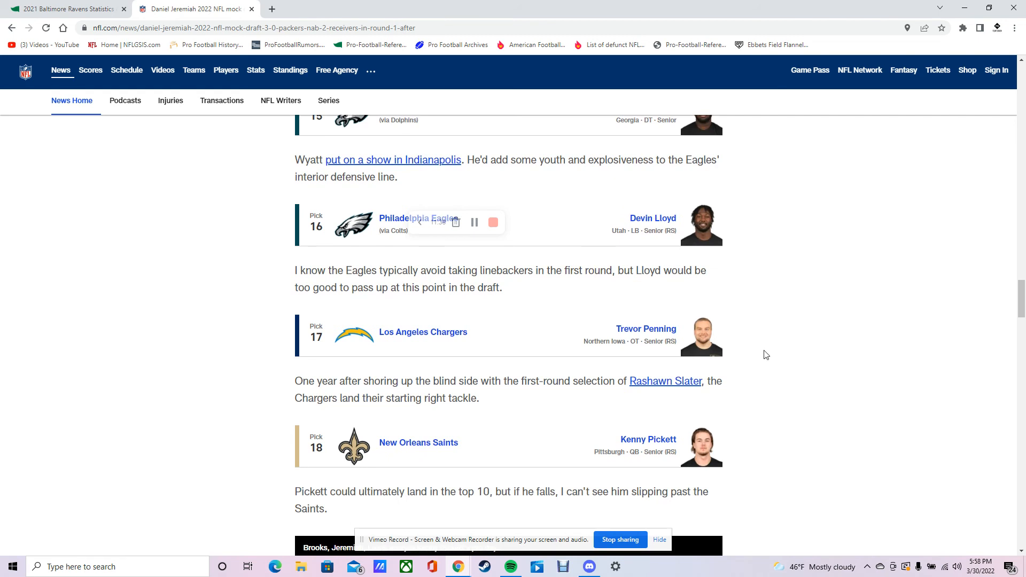
mouse_move(767, 328)
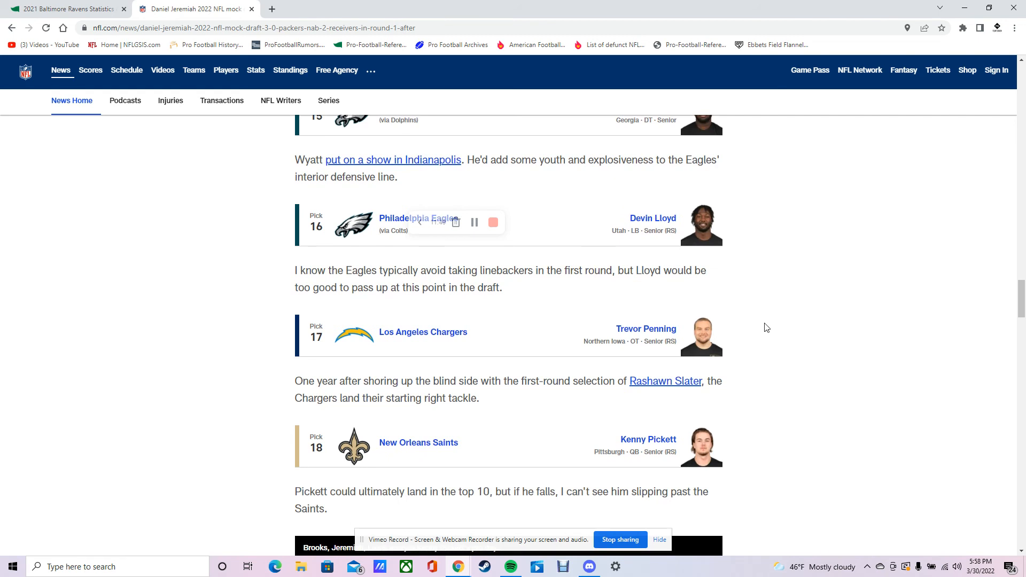
scroll(down, 3)
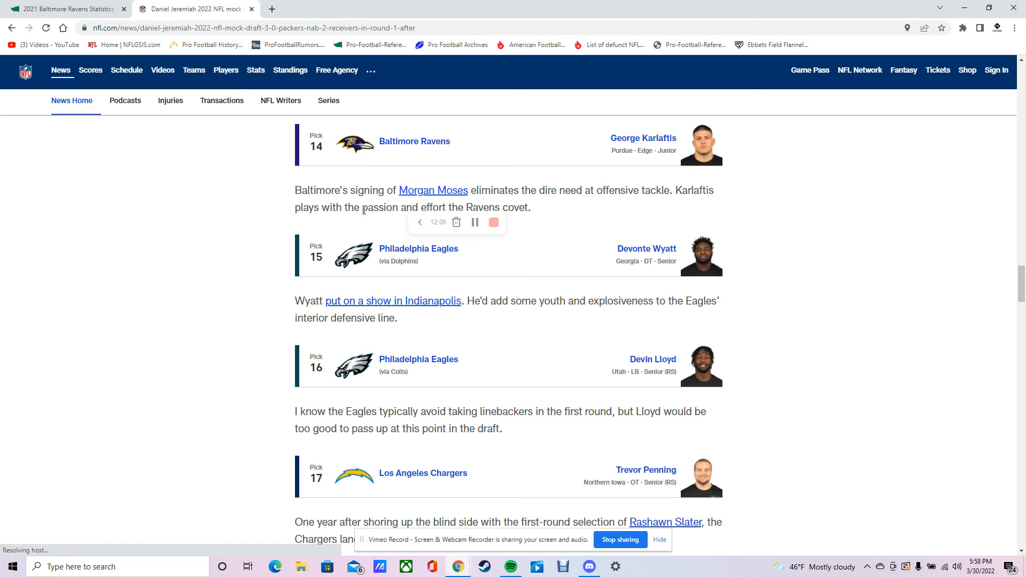
mouse_move(494, 223)
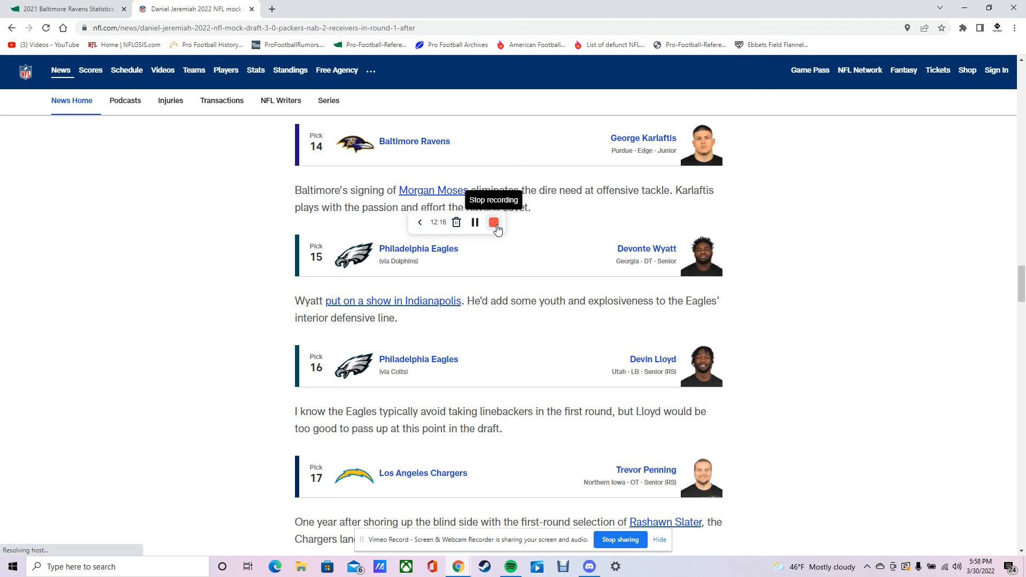
mouse_move(393, 274)
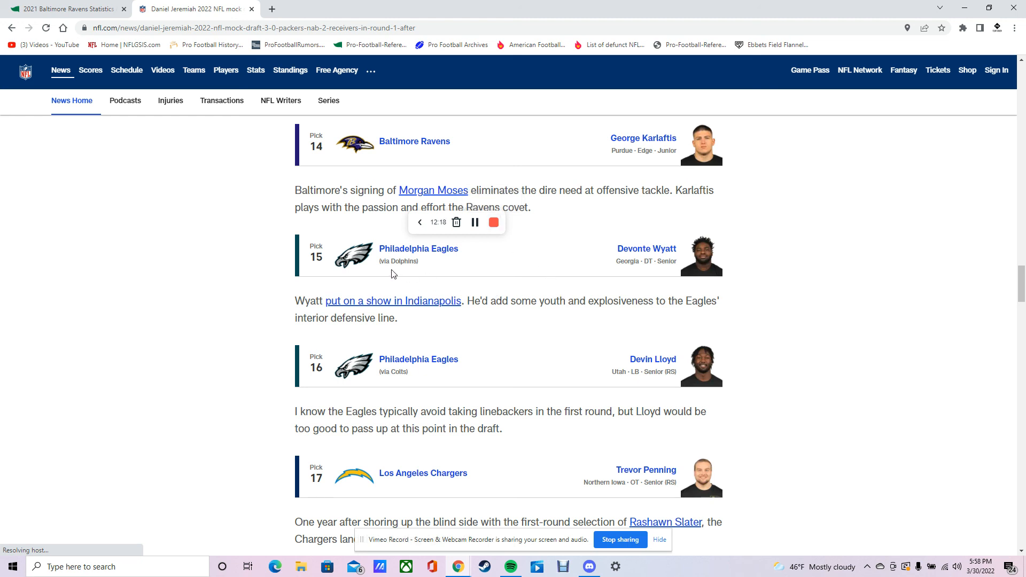